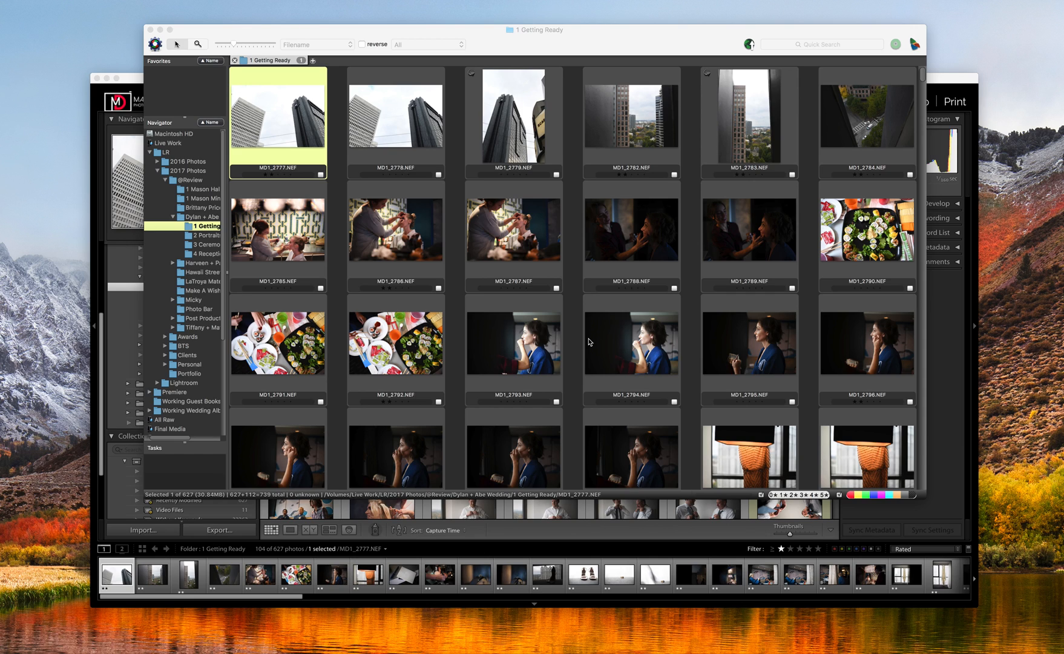
mouse_move(571, 350)
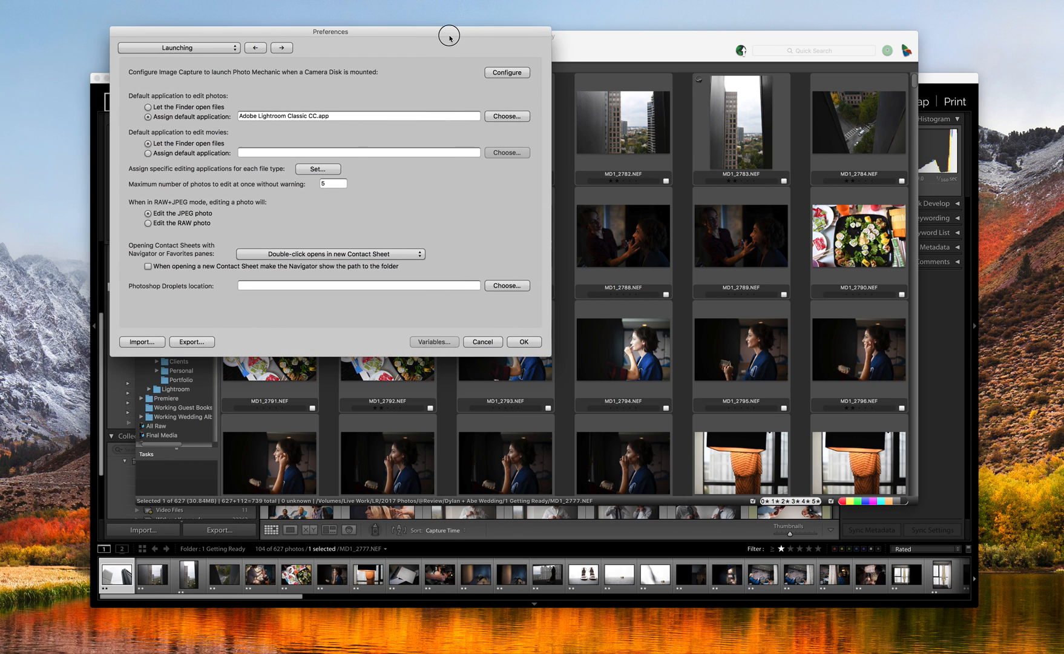
mouse_move(340, 72)
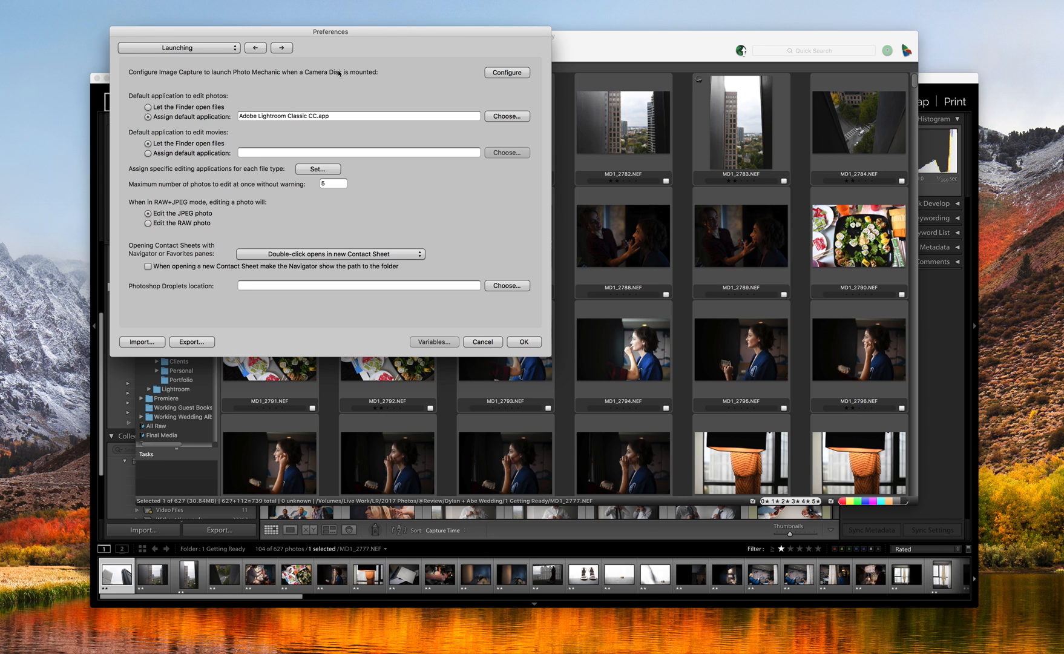
- Check the General pane, then return to Launching, where Lightroom Classic CC is the editor
click(178, 47)
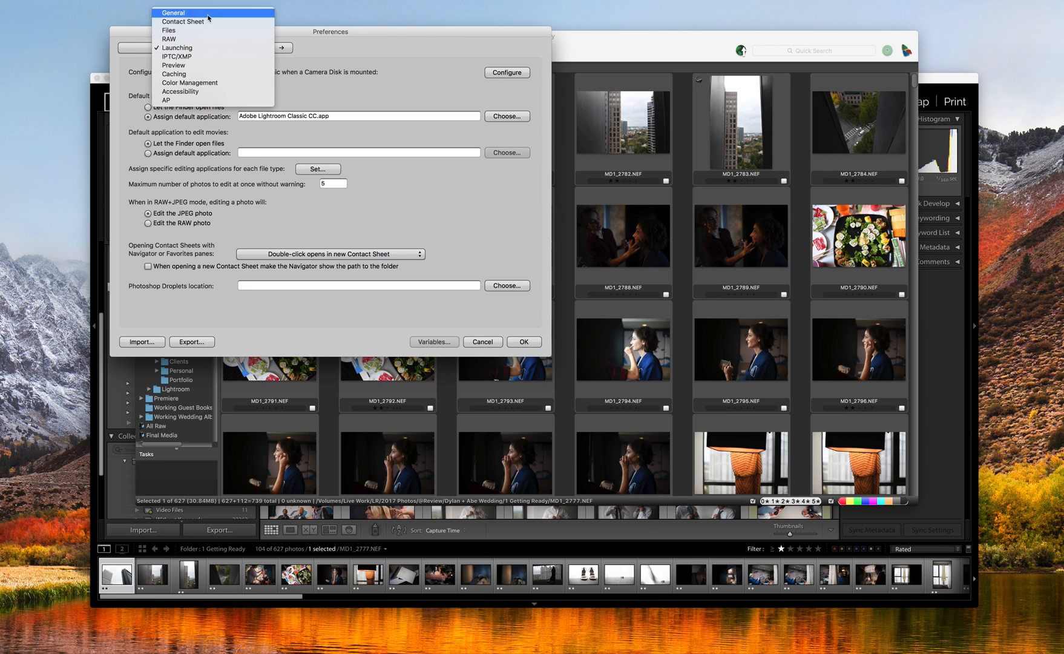
click(174, 12)
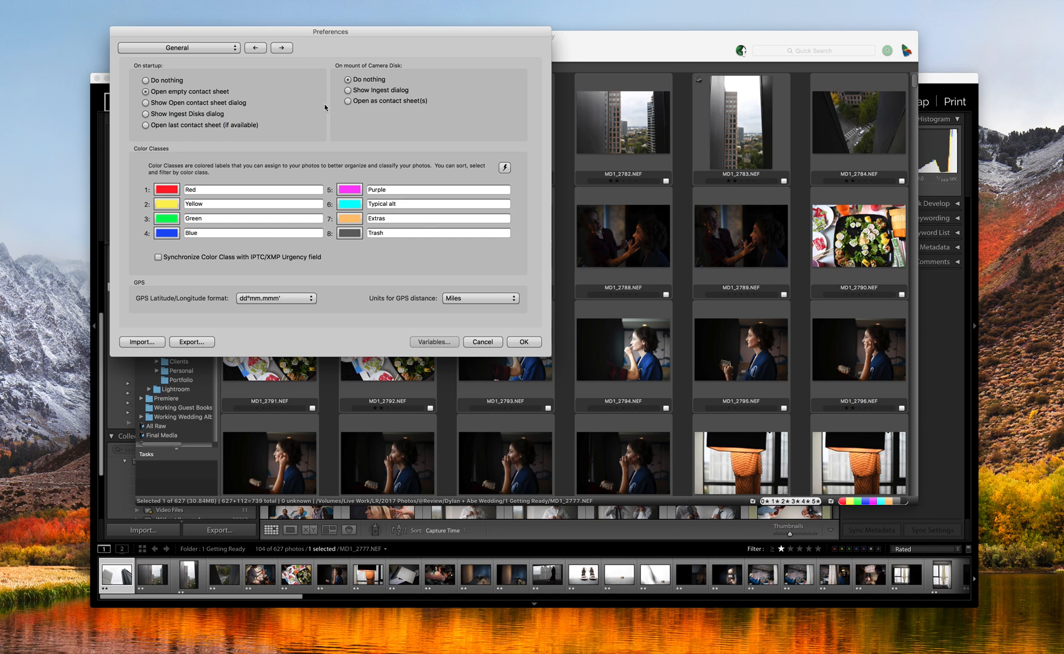
mouse_move(200, 49)
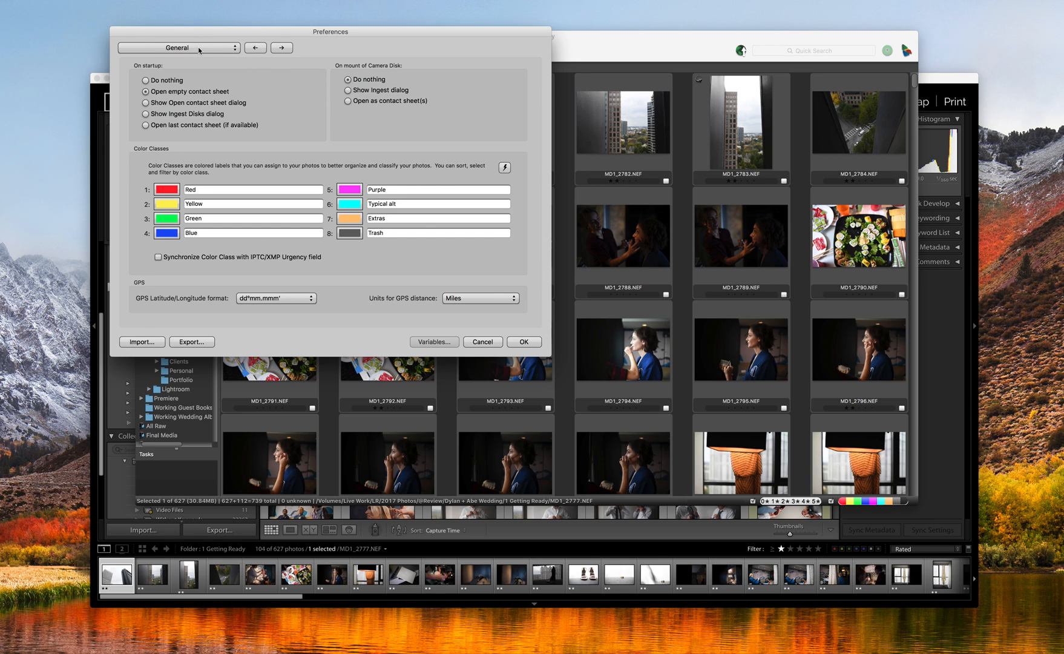
click(178, 48)
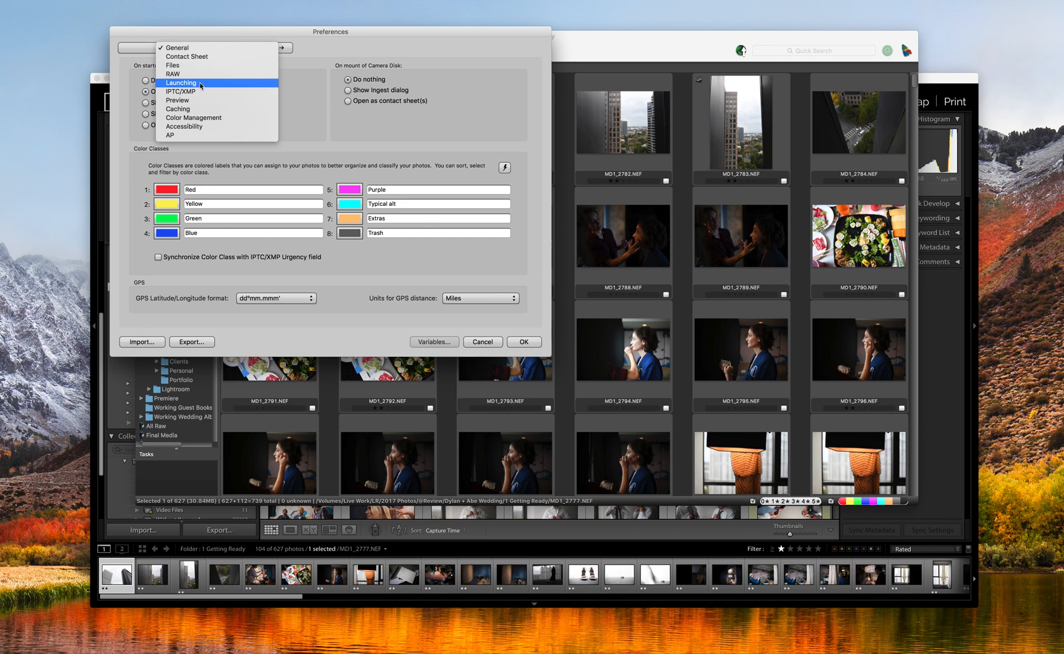
click(180, 83)
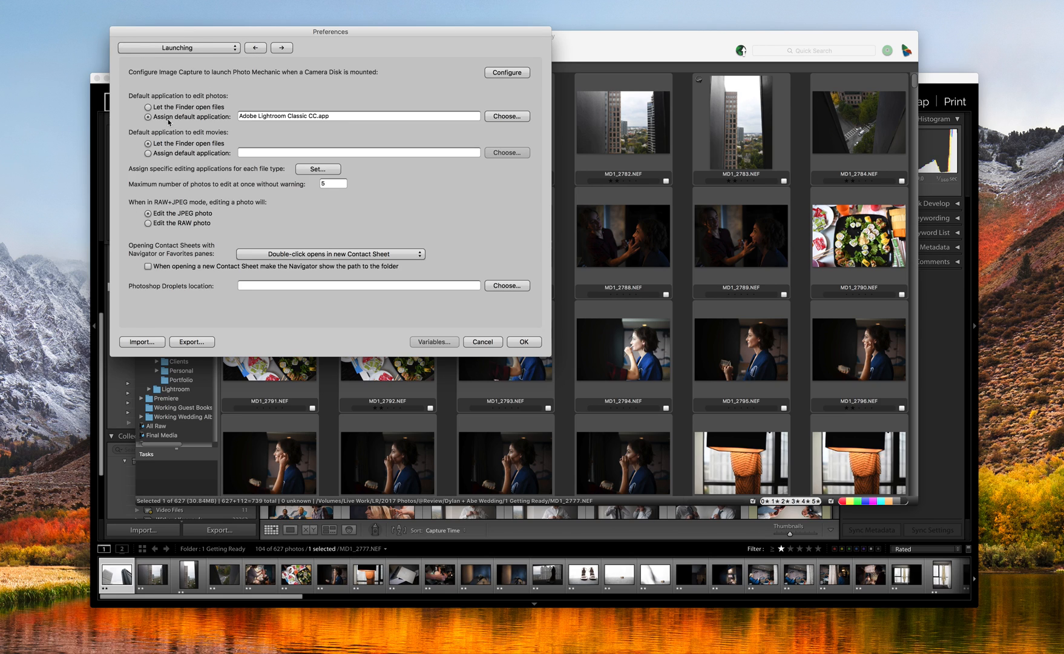
mouse_move(217, 125)
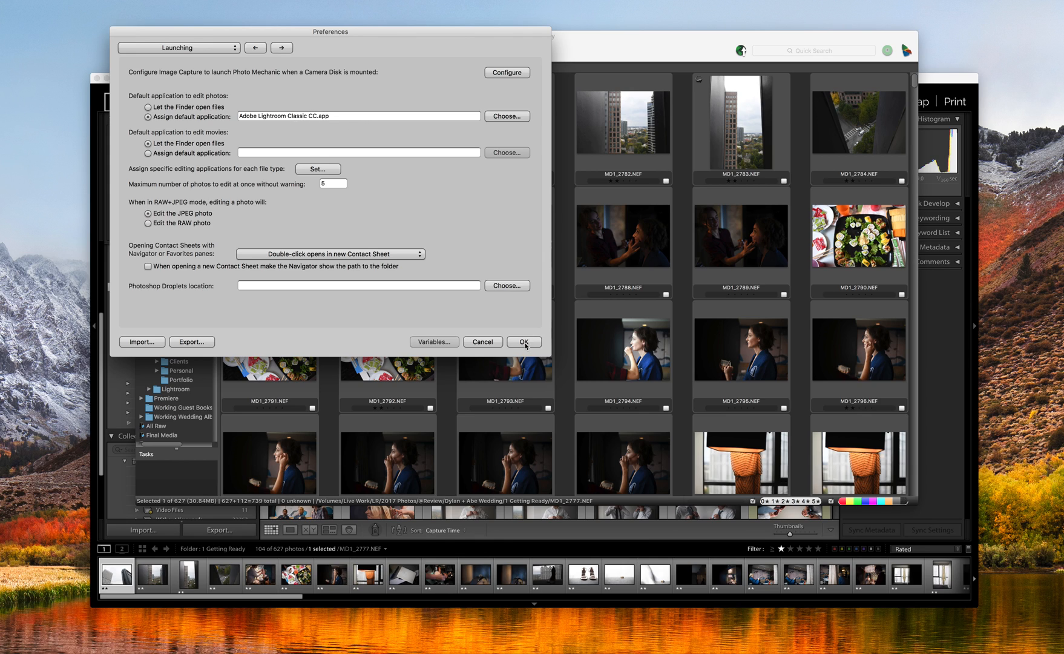
mouse_move(348, 108)
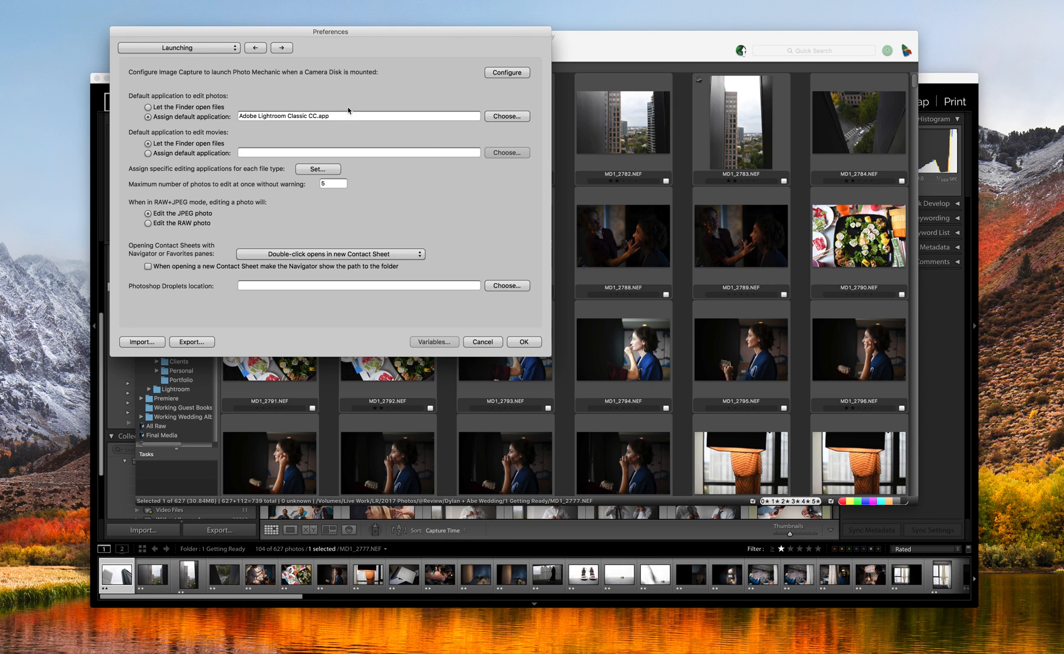
- In General preferences, try Photo Mechanic 5 defaults, then apply the [Adobe Lightroom] color class preset
click(178, 48)
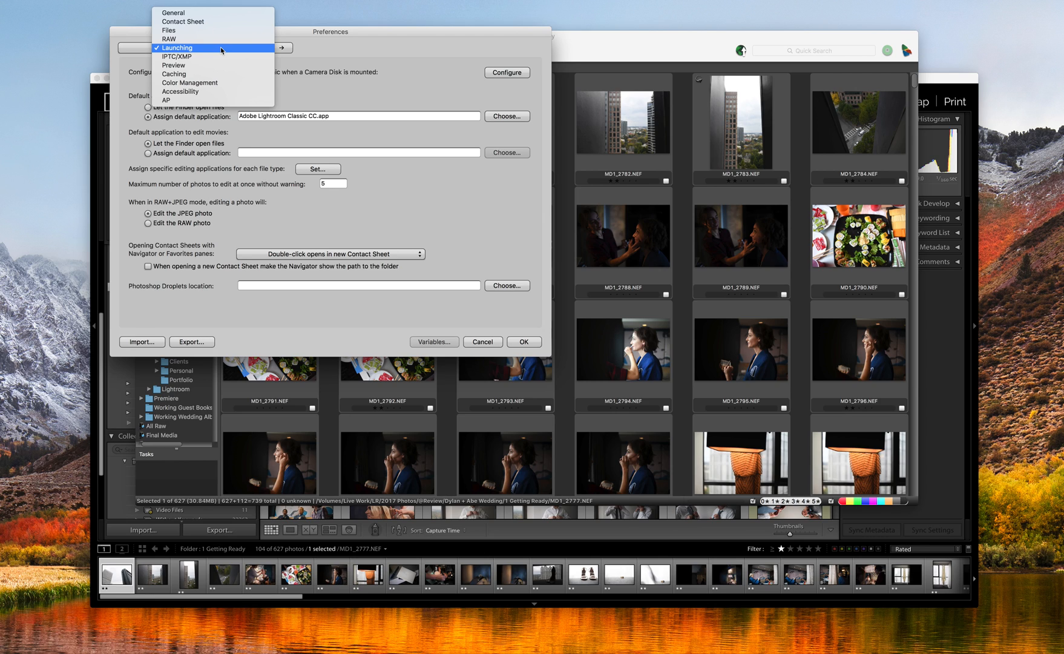
mouse_move(177, 57)
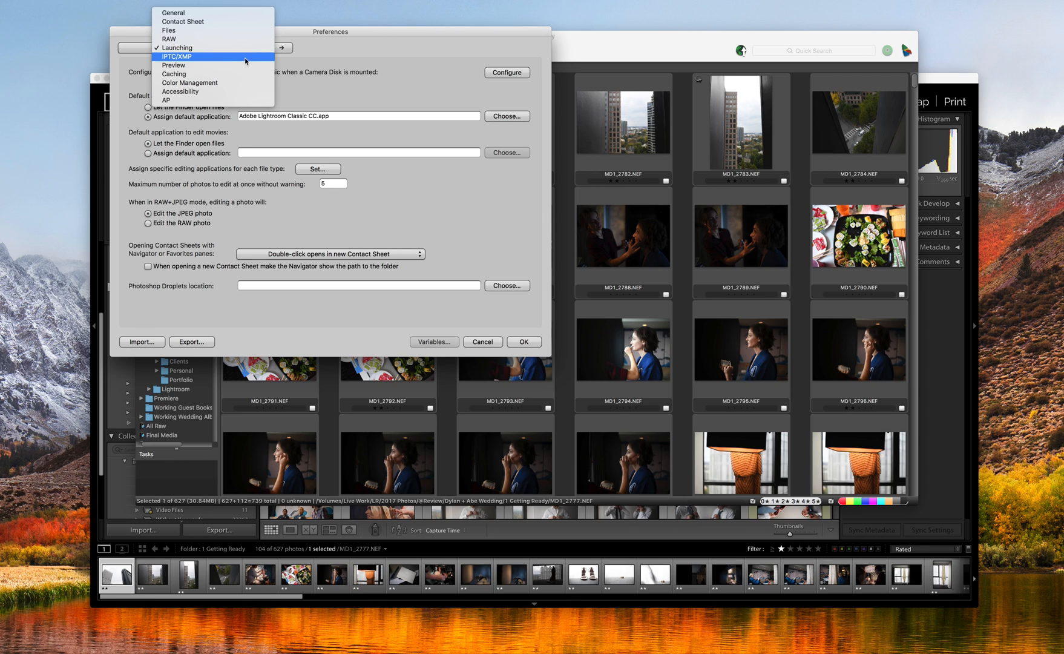
click(173, 12)
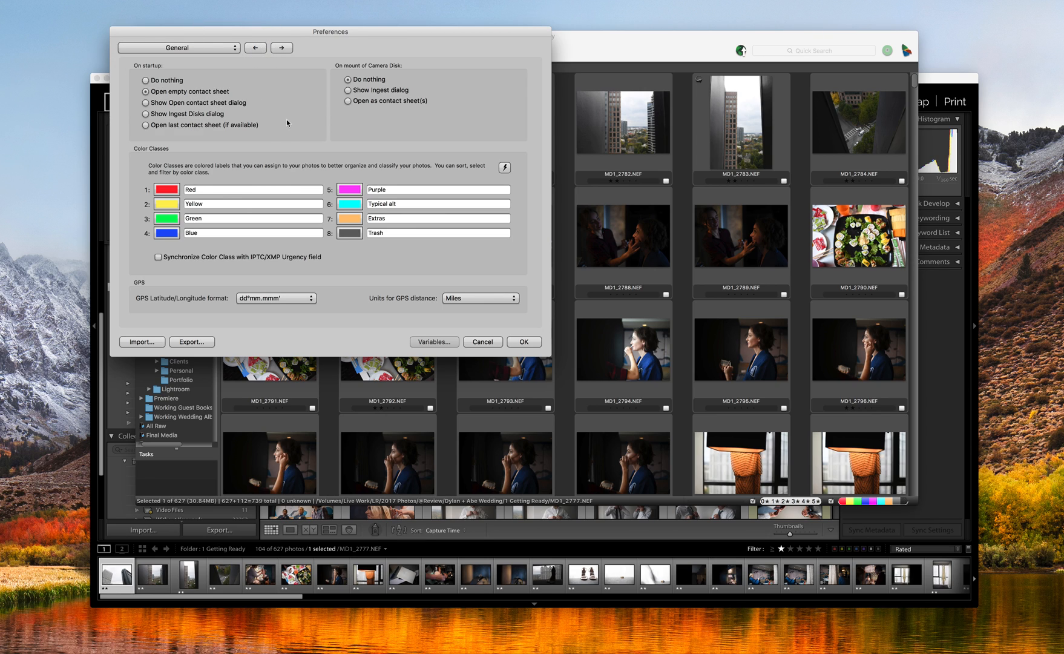
mouse_move(303, 154)
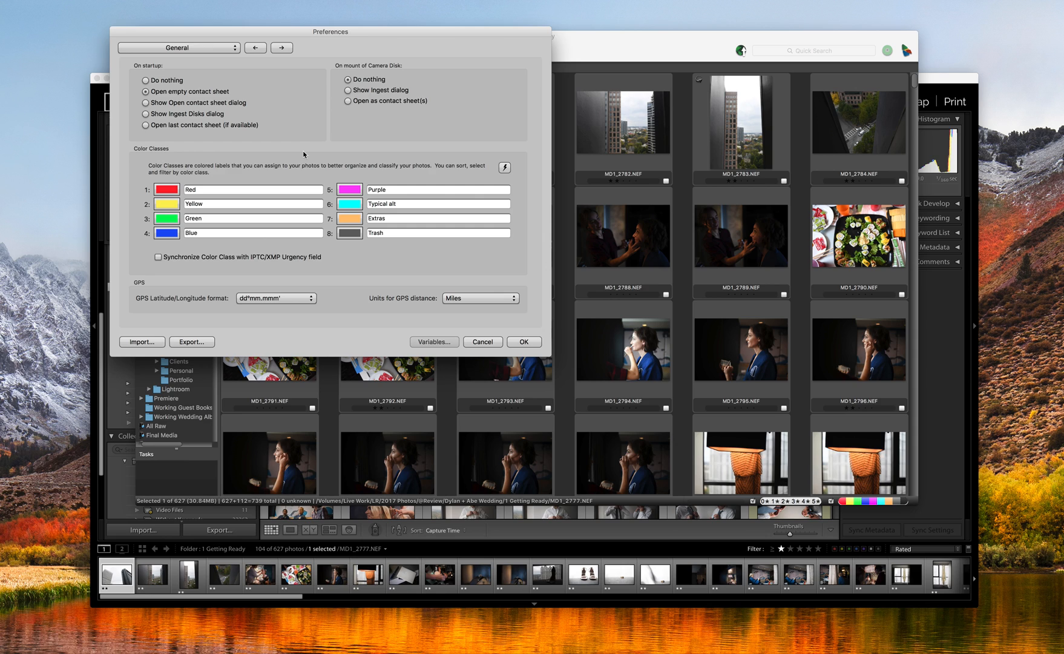
click(503, 167)
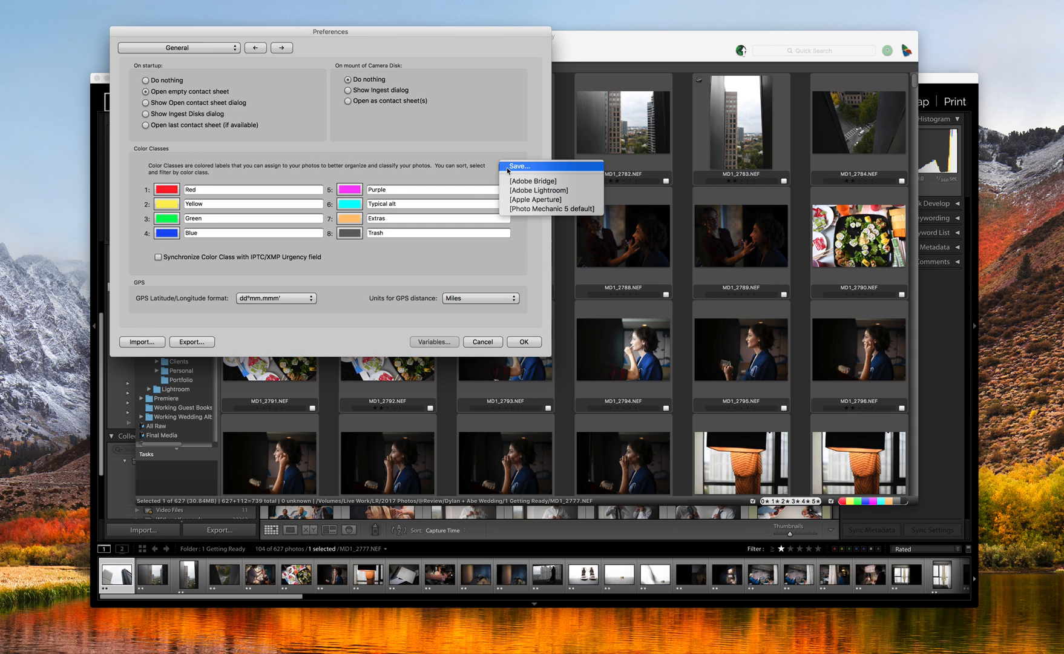
mouse_move(549, 209)
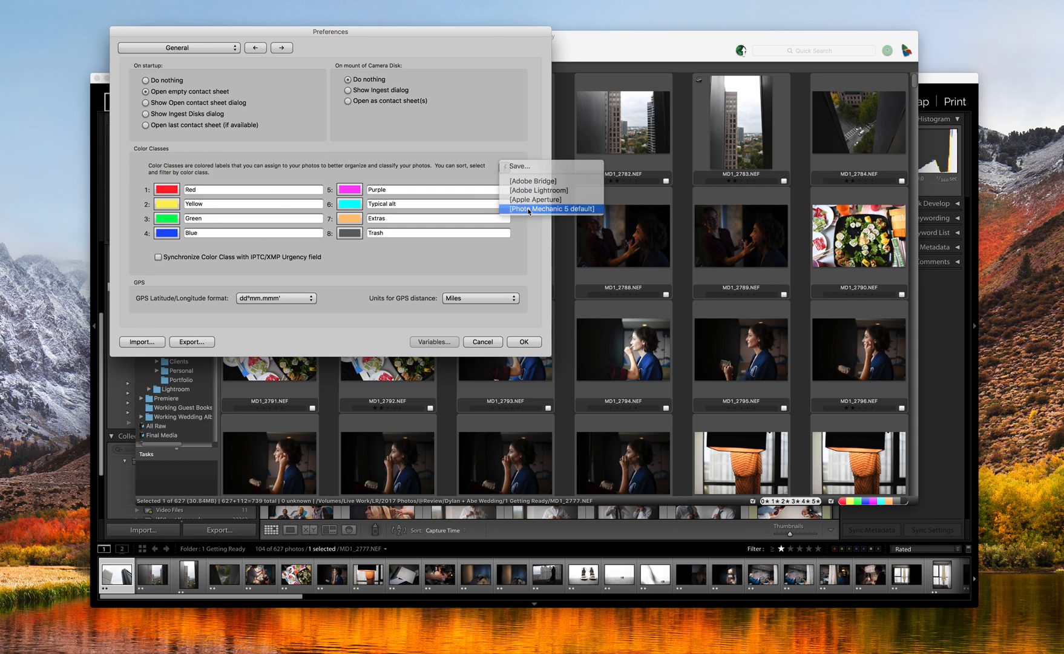
click(551, 209)
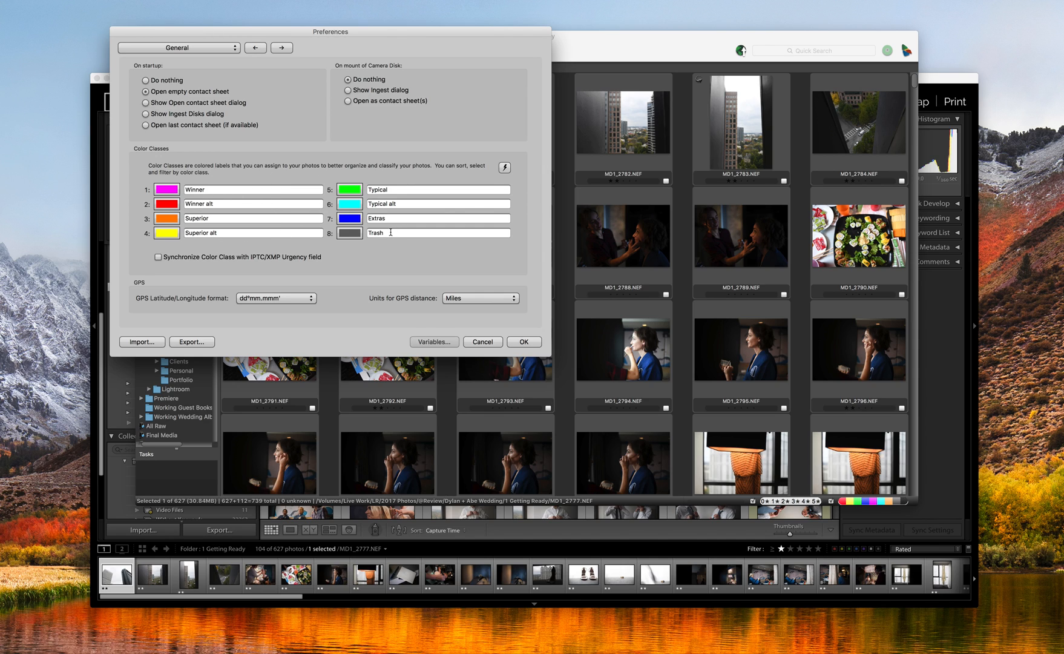
click(506, 168)
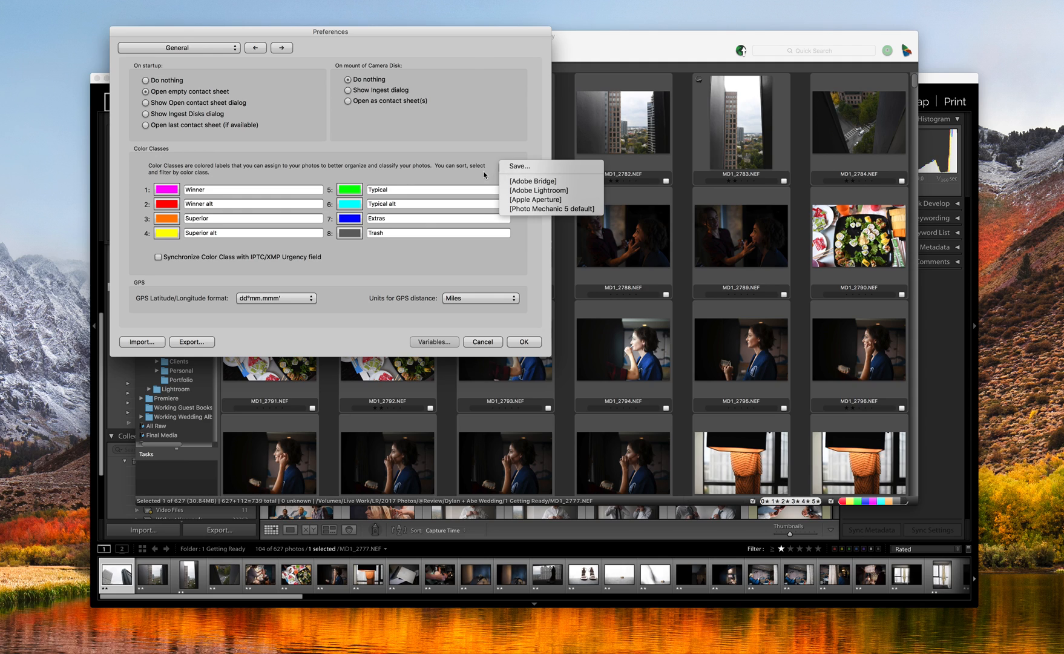
mouse_move(536, 196)
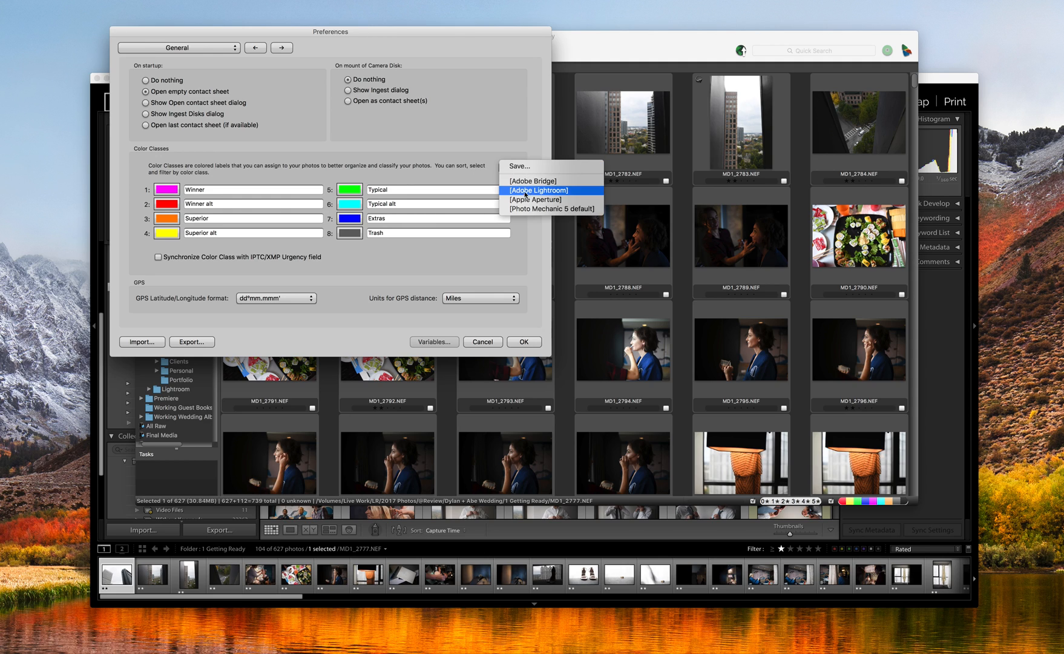
click(537, 191)
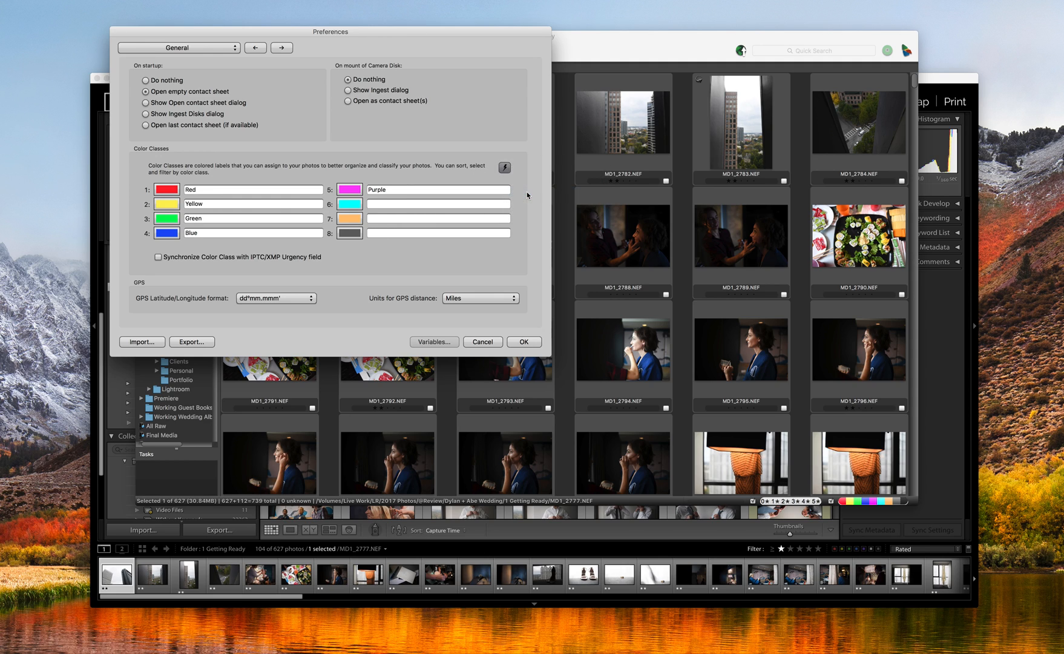
mouse_move(224, 227)
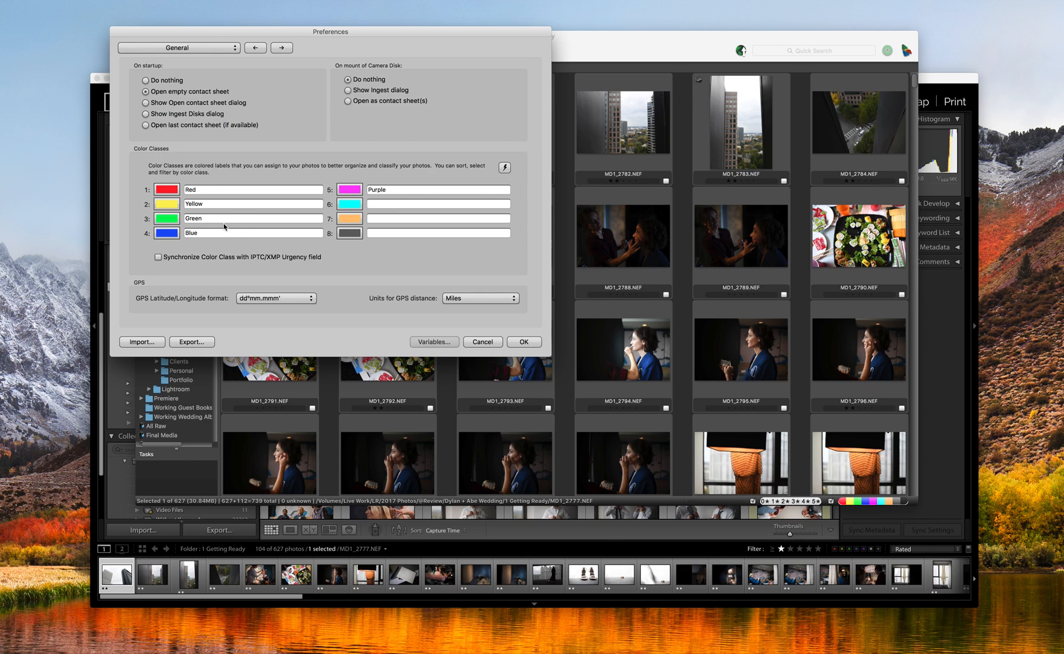
click(253, 189)
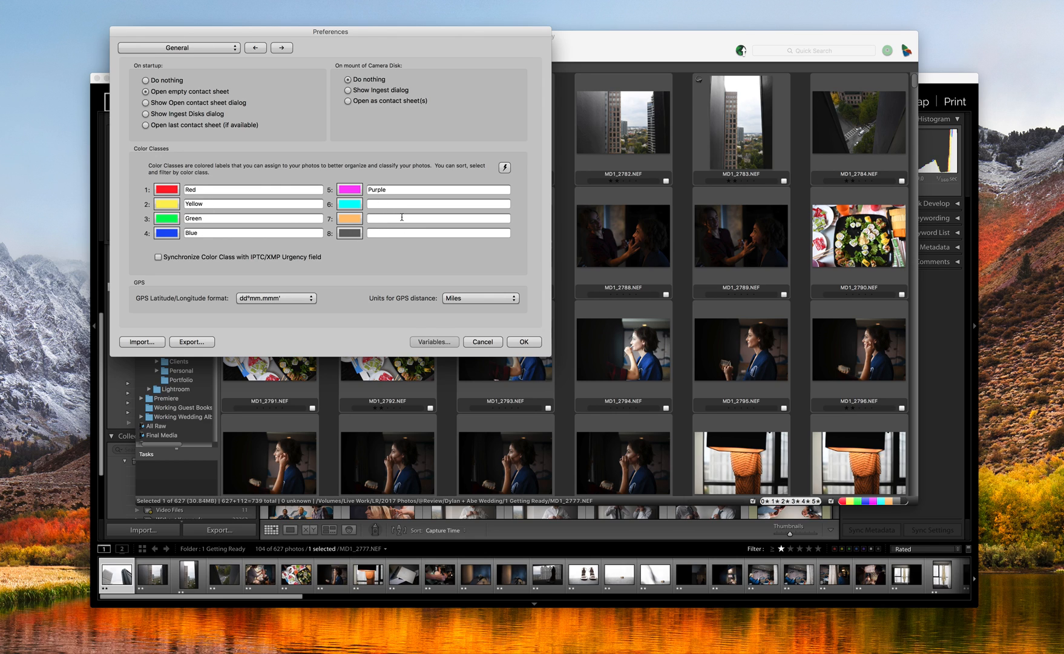
mouse_move(410, 231)
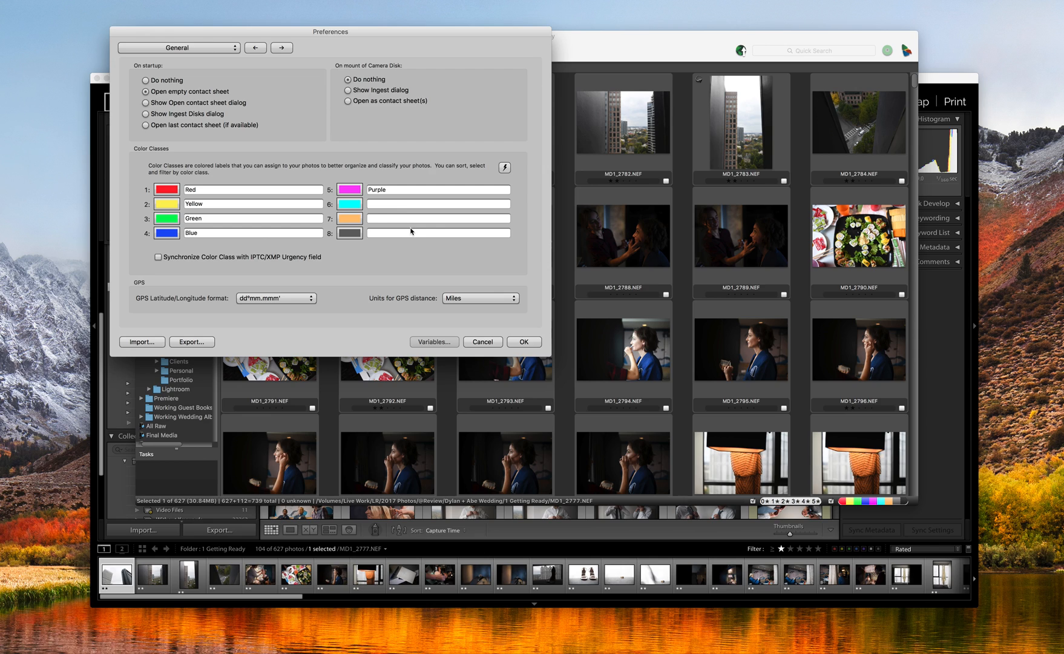
mouse_move(226, 48)
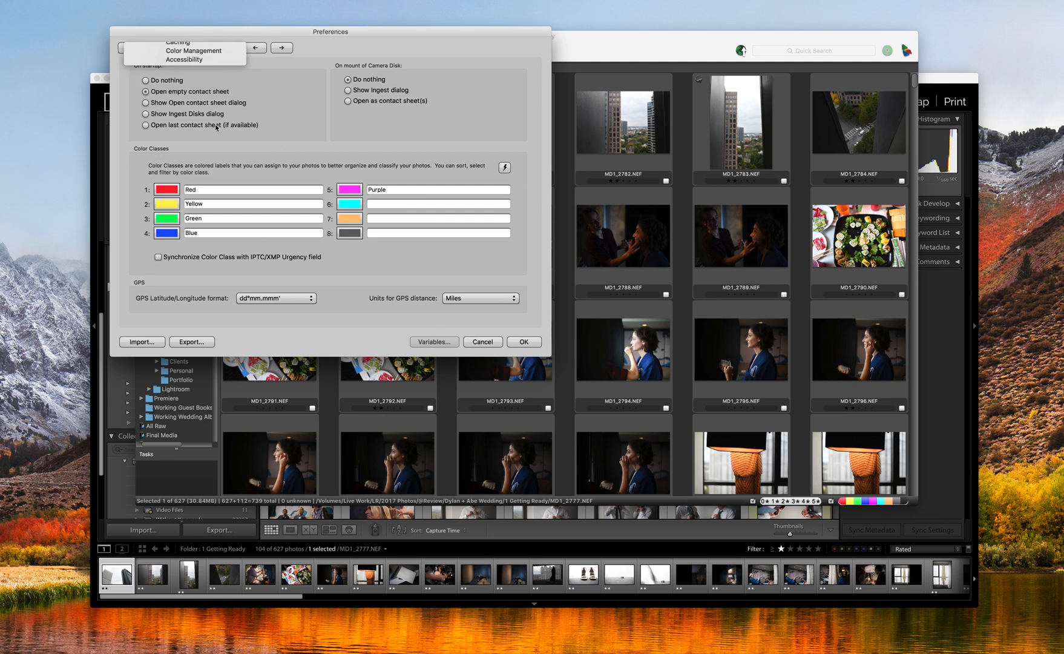
- Open Accessibility preferences and set single keys 0–5 to apply star ratings
click(191, 49)
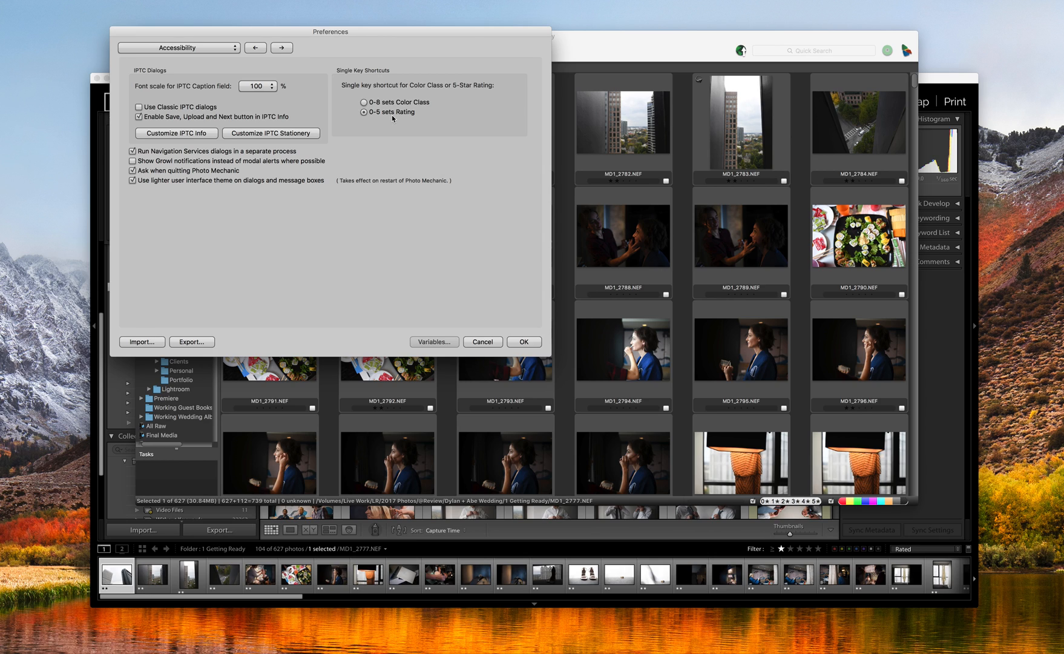
mouse_move(516, 324)
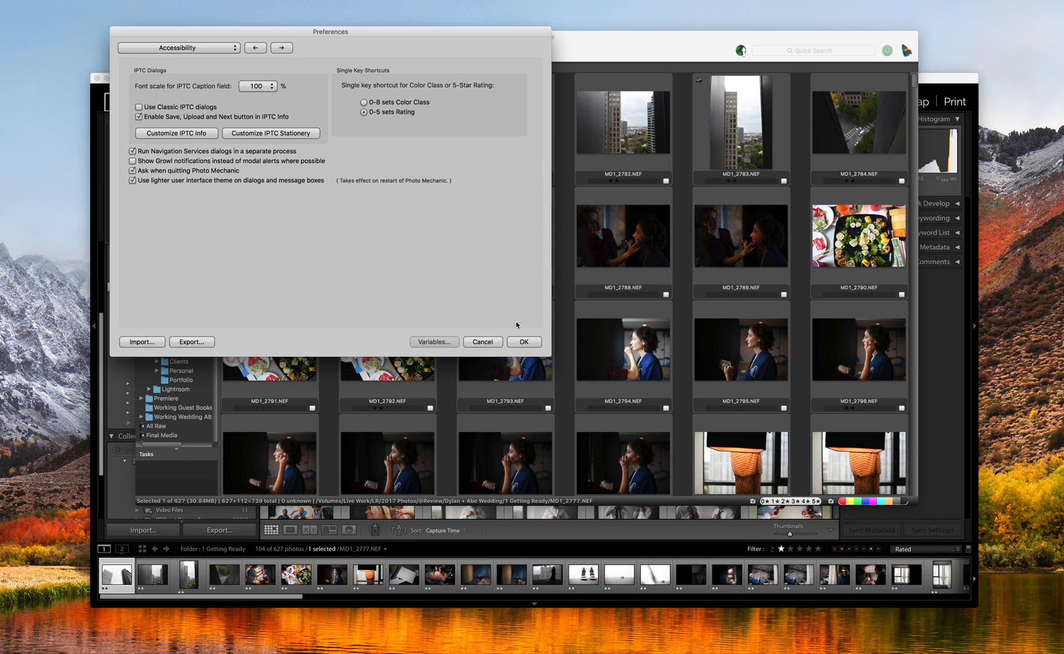
- Close Preferences with OK and scroll through the Getting Ready contact sheet thumbnails
click(523, 342)
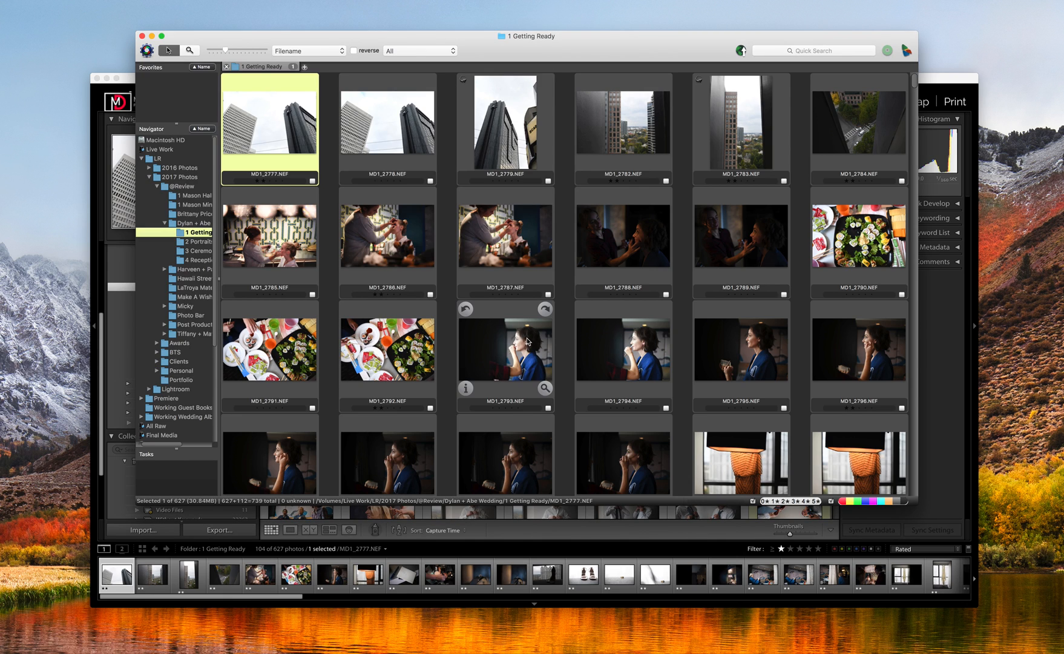
mouse_move(439, 172)
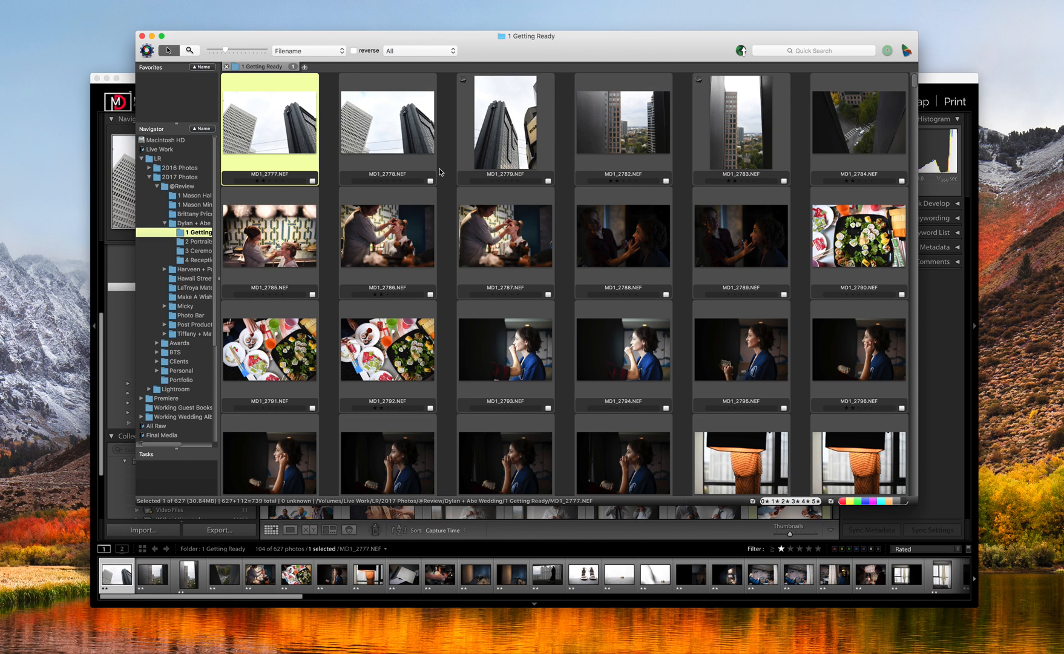
scroll(down, 3)
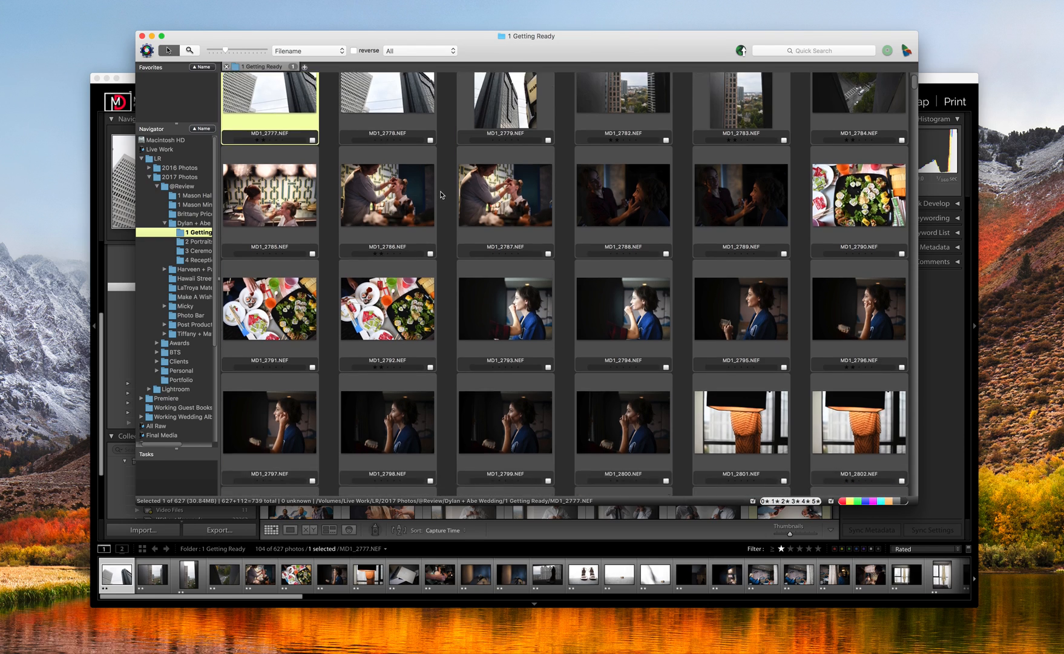
scroll(down, 3)
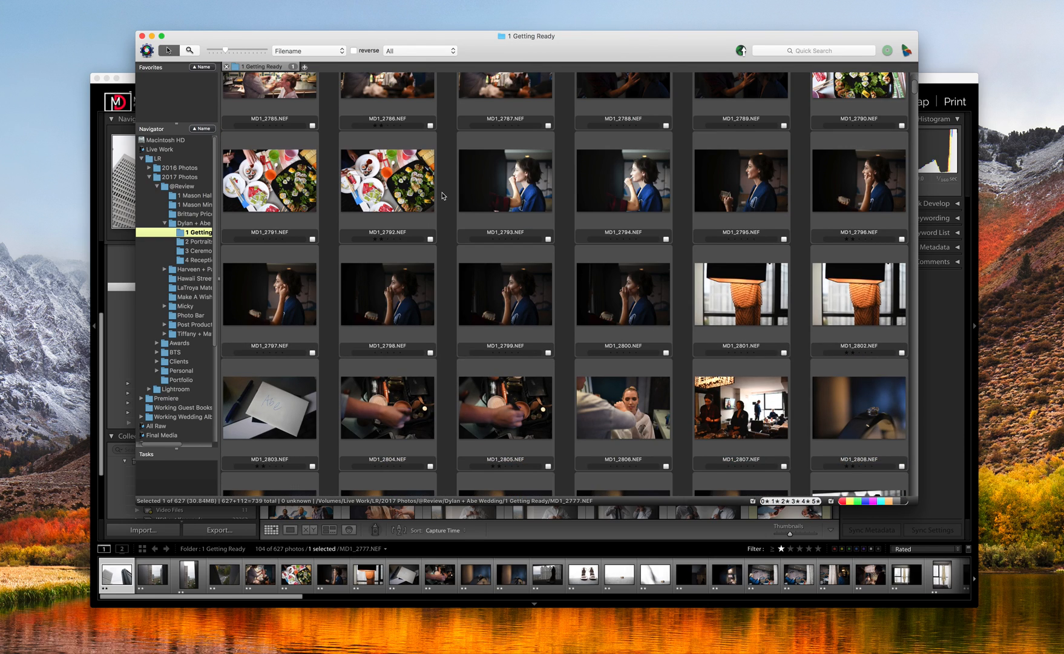
scroll(up, 3)
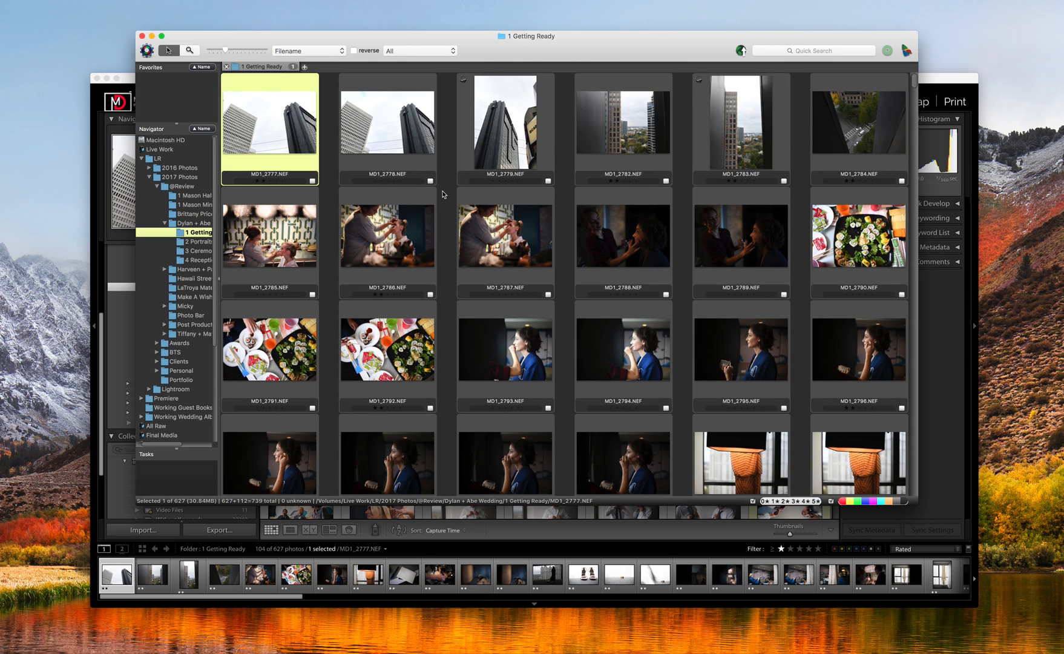
mouse_move(389, 184)
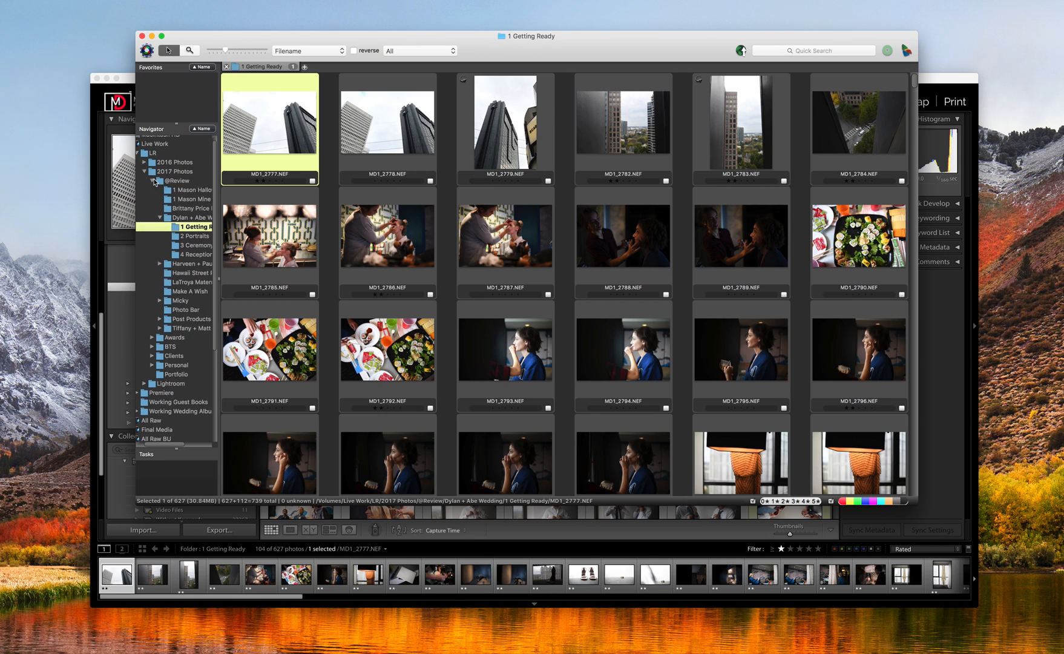
scroll(up, 3)
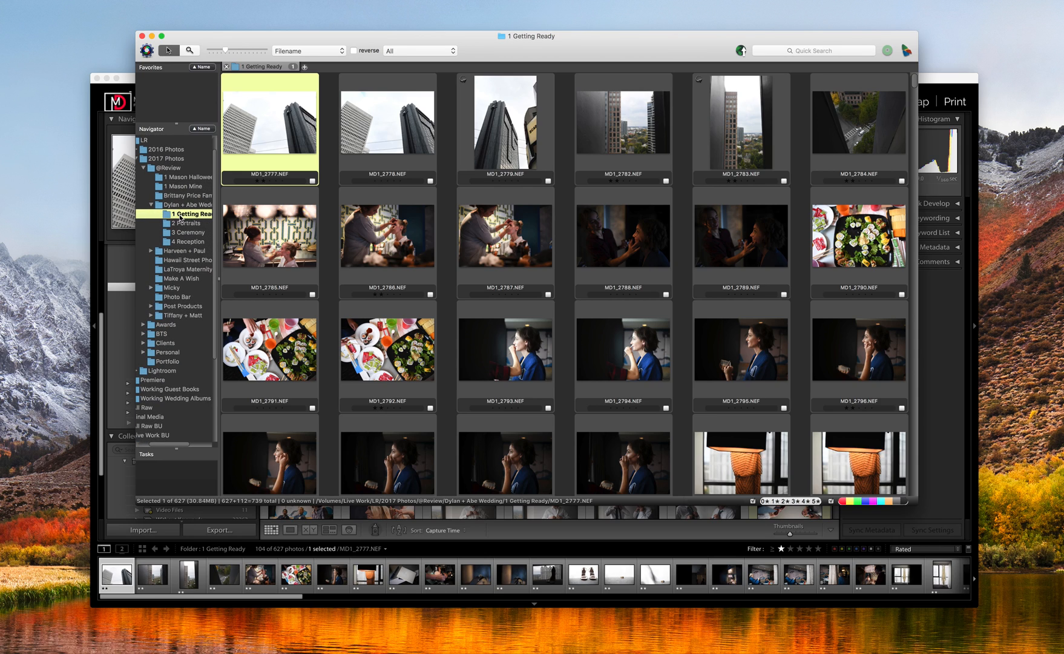
mouse_move(190, 250)
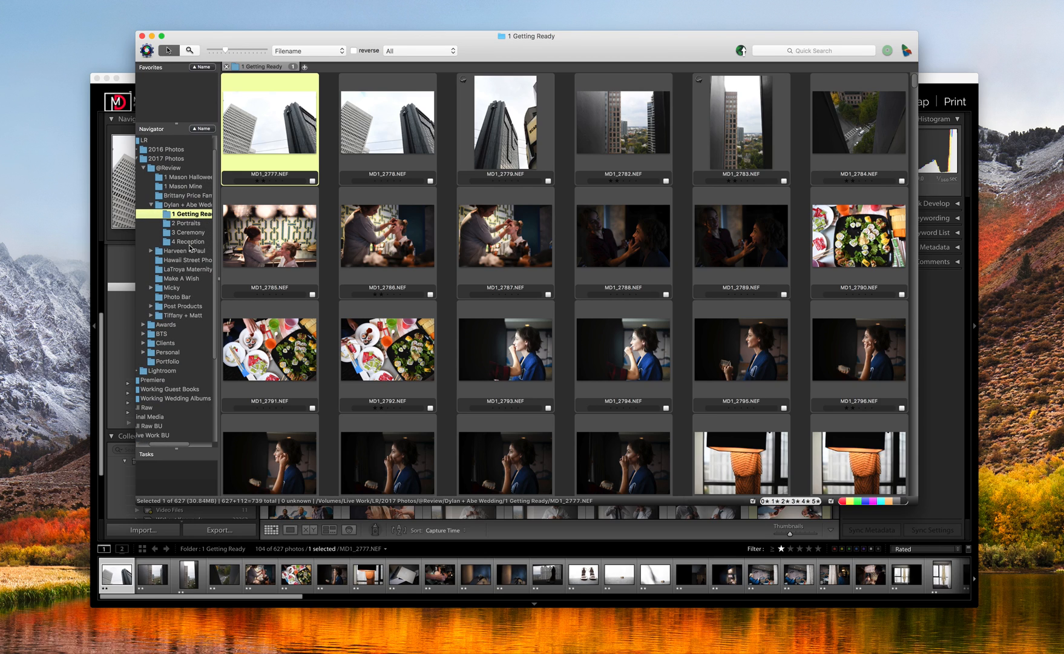
mouse_move(203, 218)
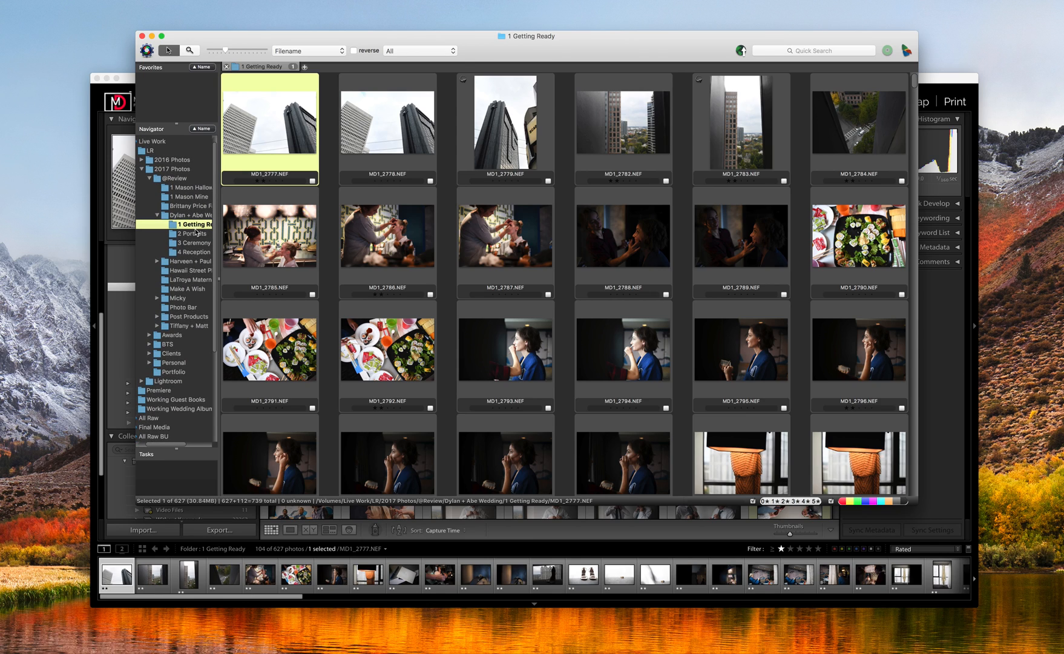
mouse_move(268, 143)
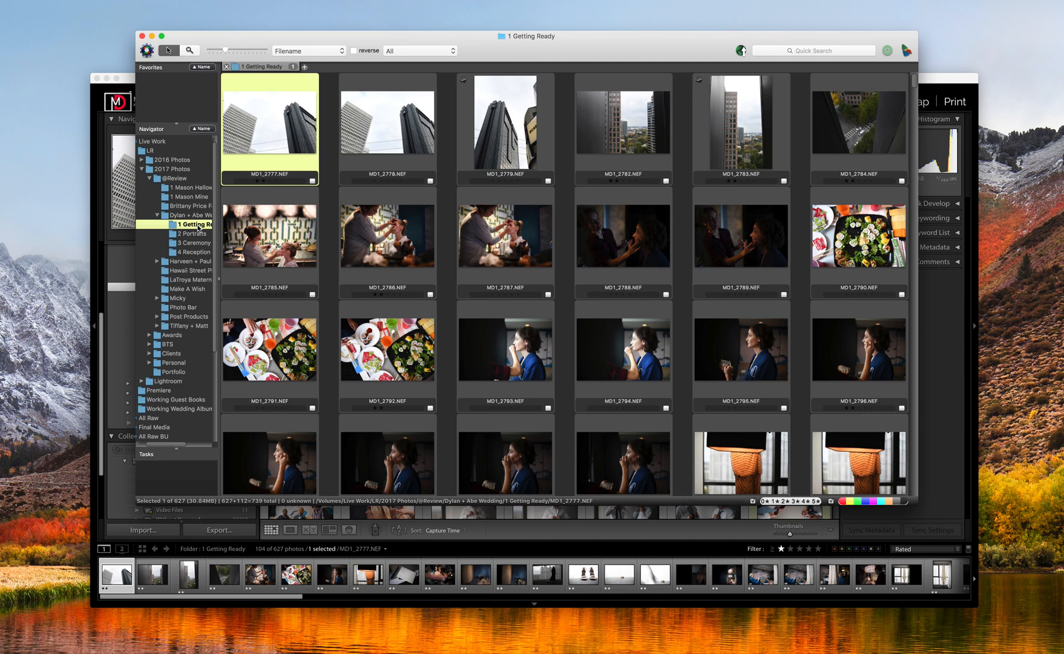
scroll(down, 3)
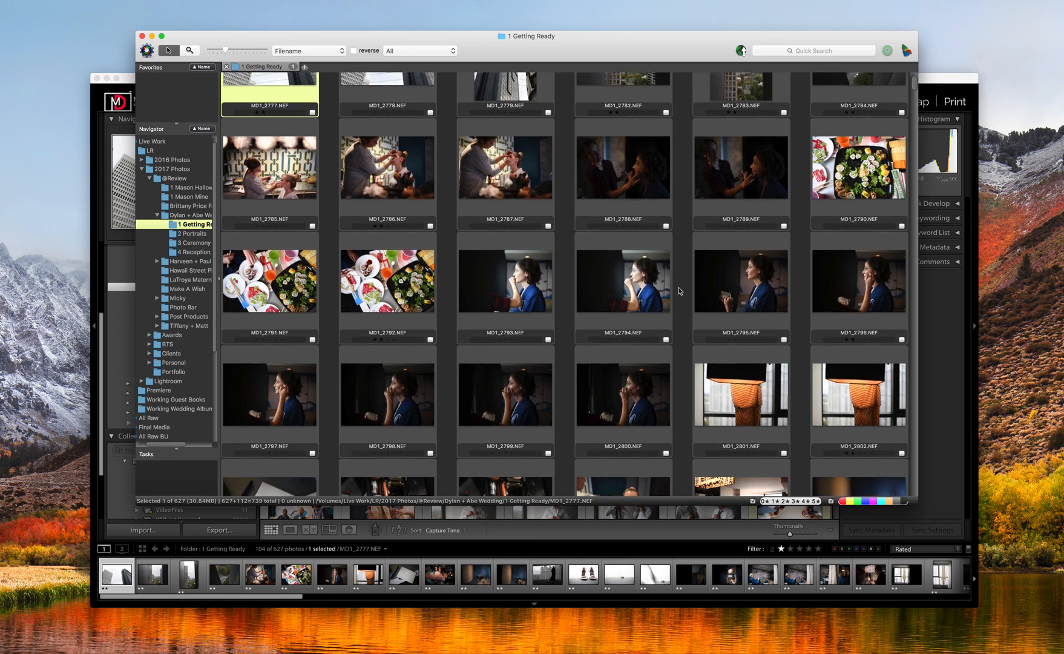
scroll(up, 3)
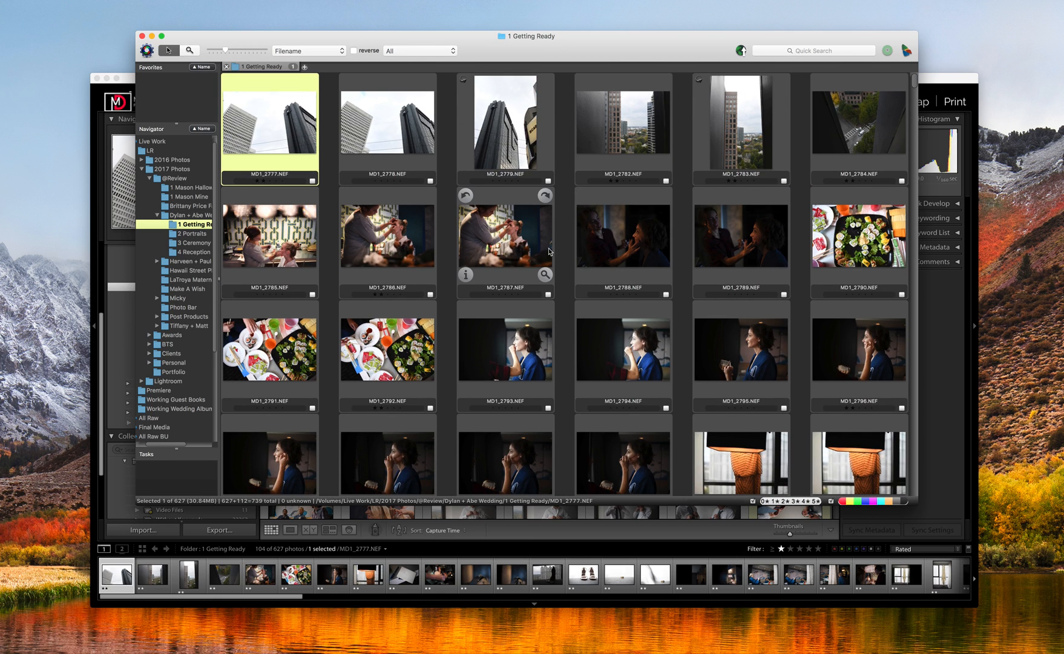
mouse_move(435, 225)
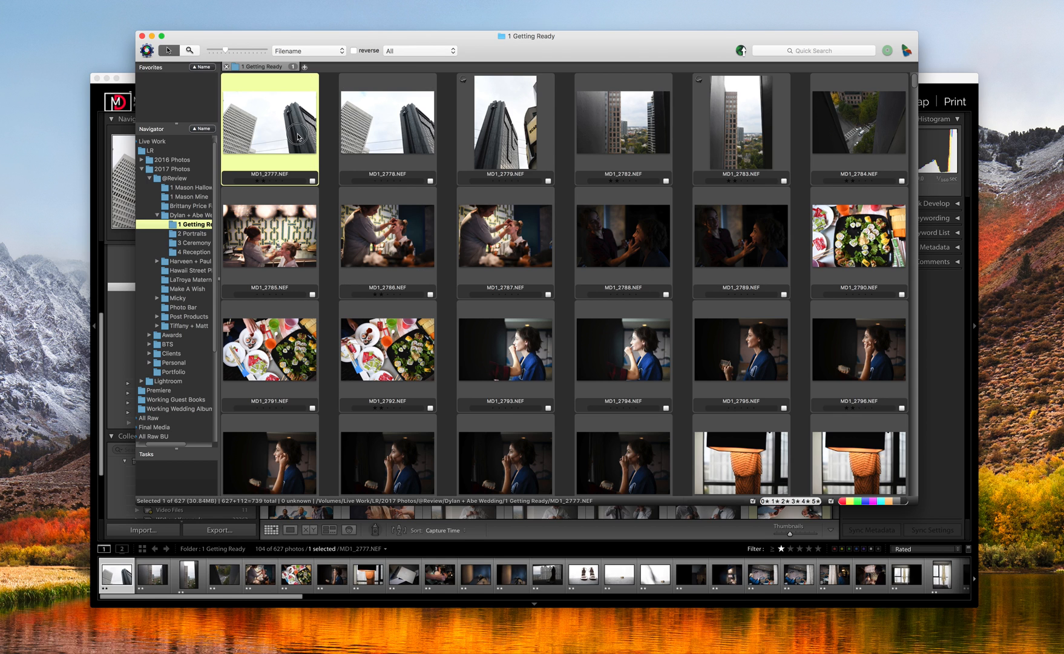
- Open the first thumbnail in full-size preview and move to MD1_2842.NEF
double_click(269, 126)
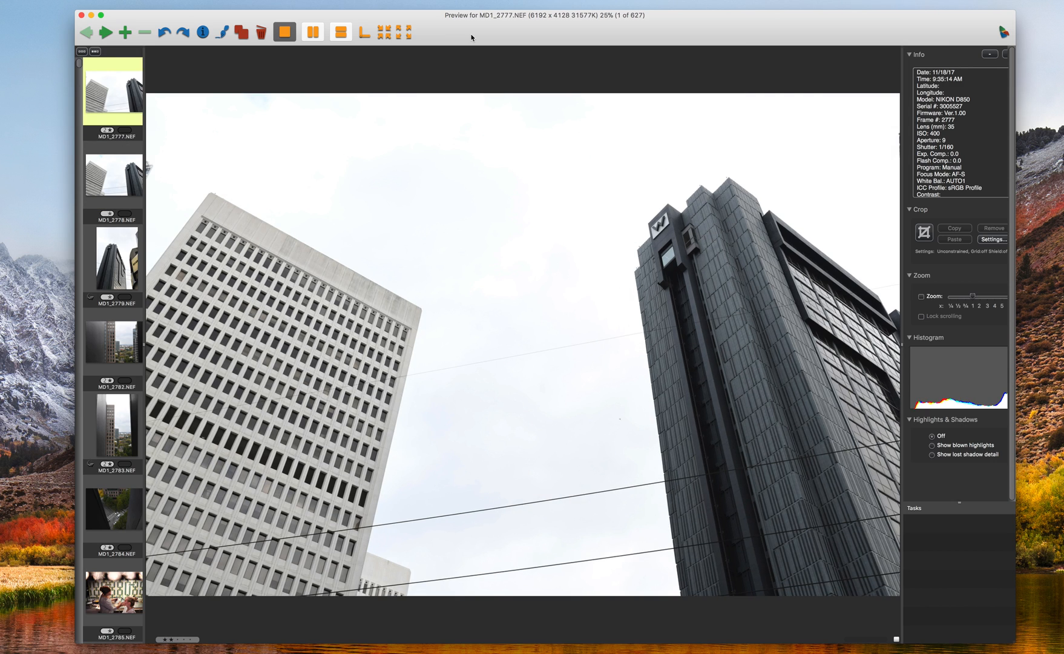
mouse_move(491, 191)
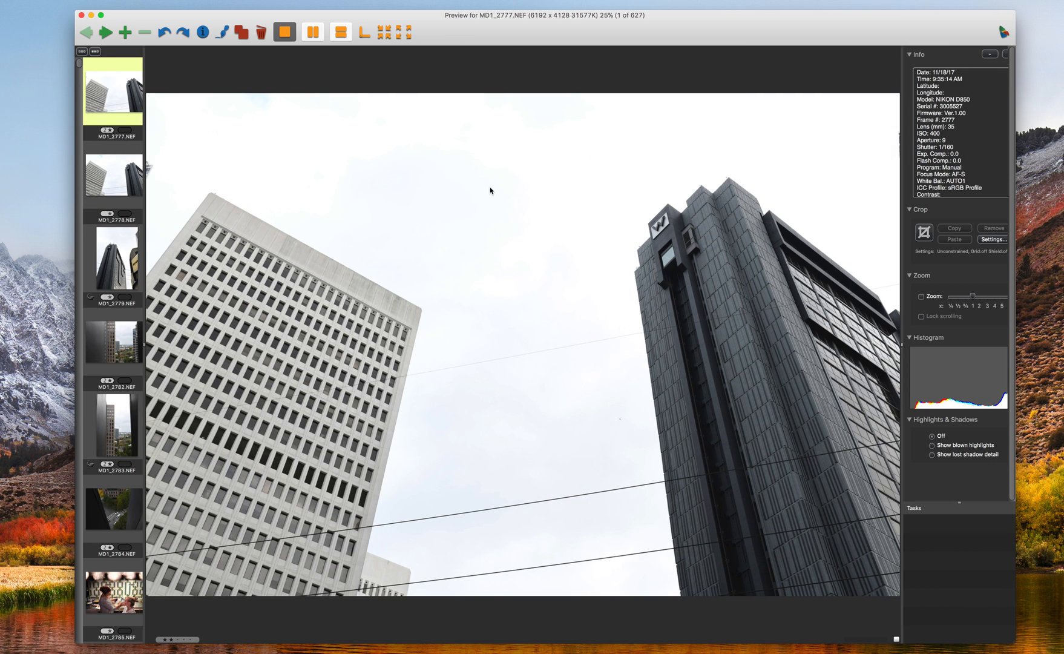
mouse_move(266, 161)
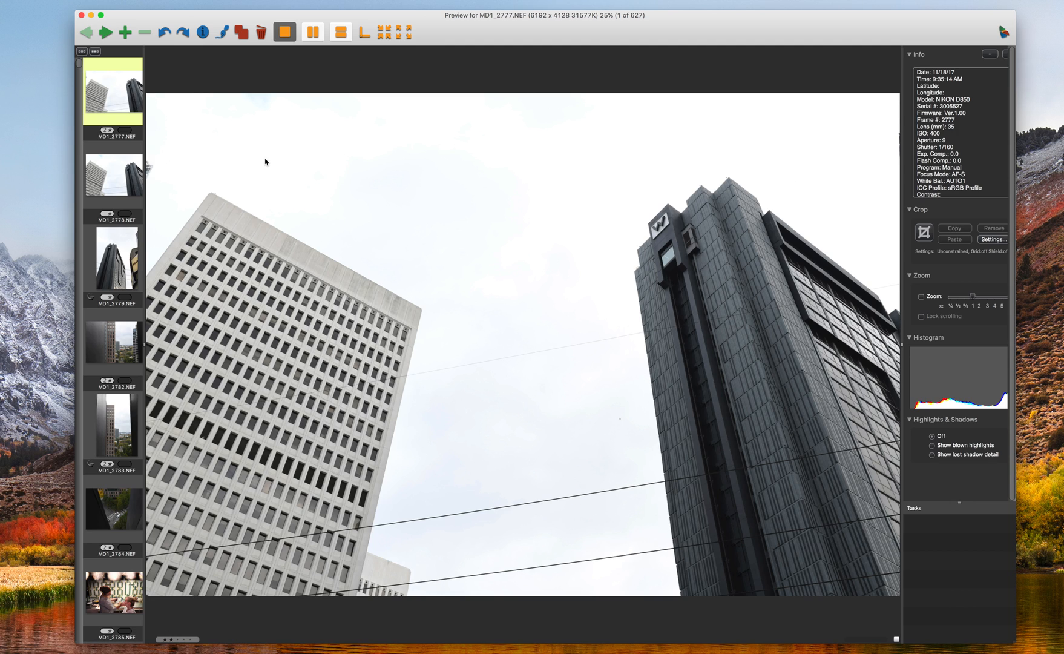
mouse_move(107, 143)
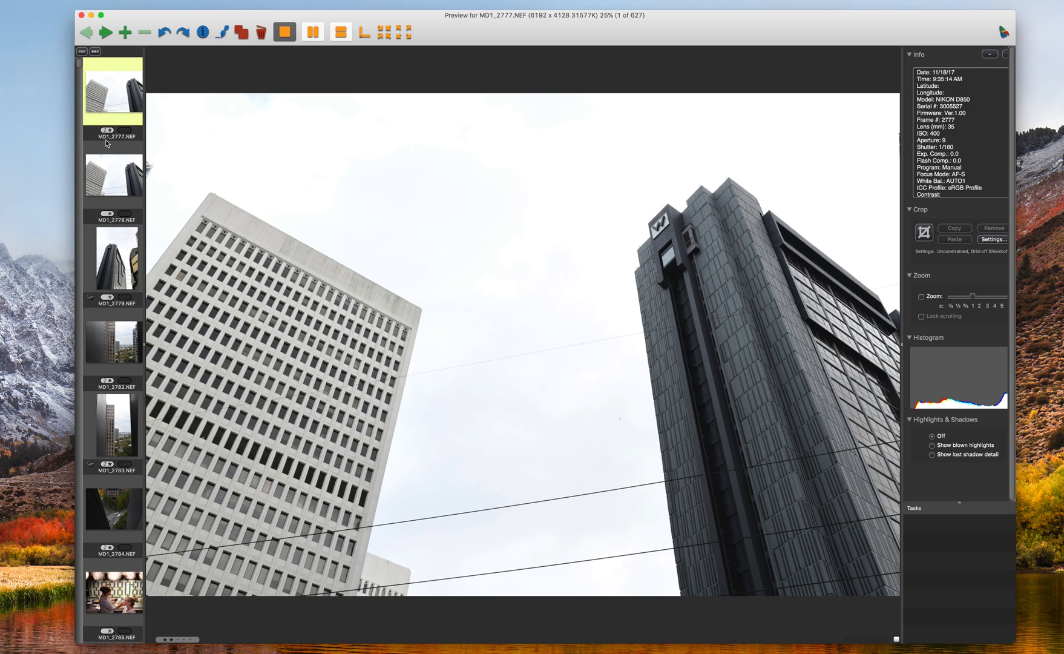
mouse_move(117, 129)
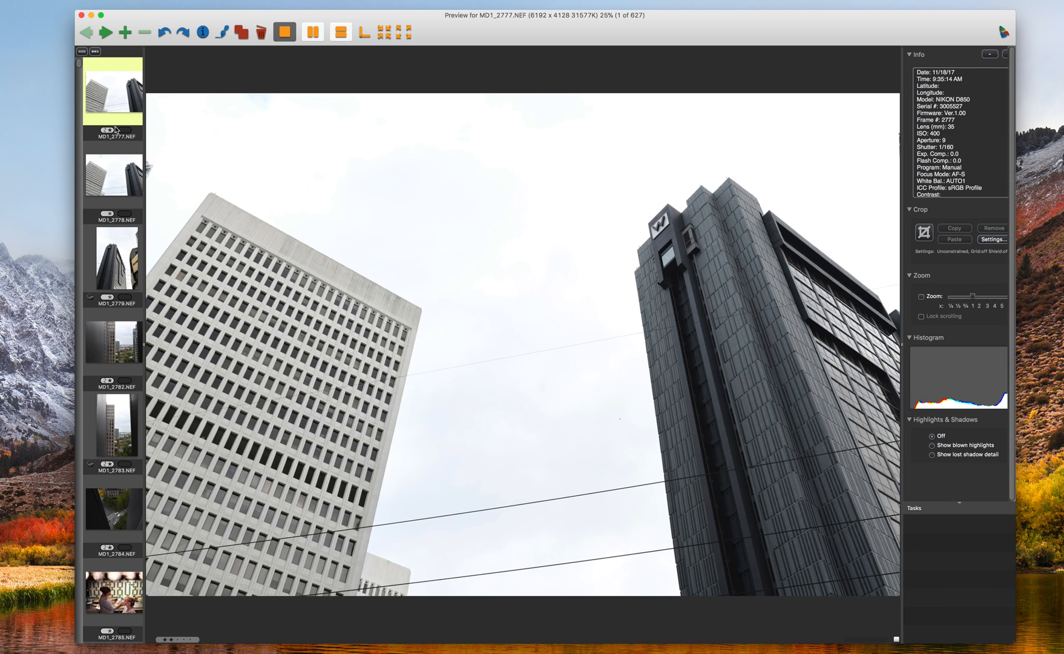
mouse_move(117, 111)
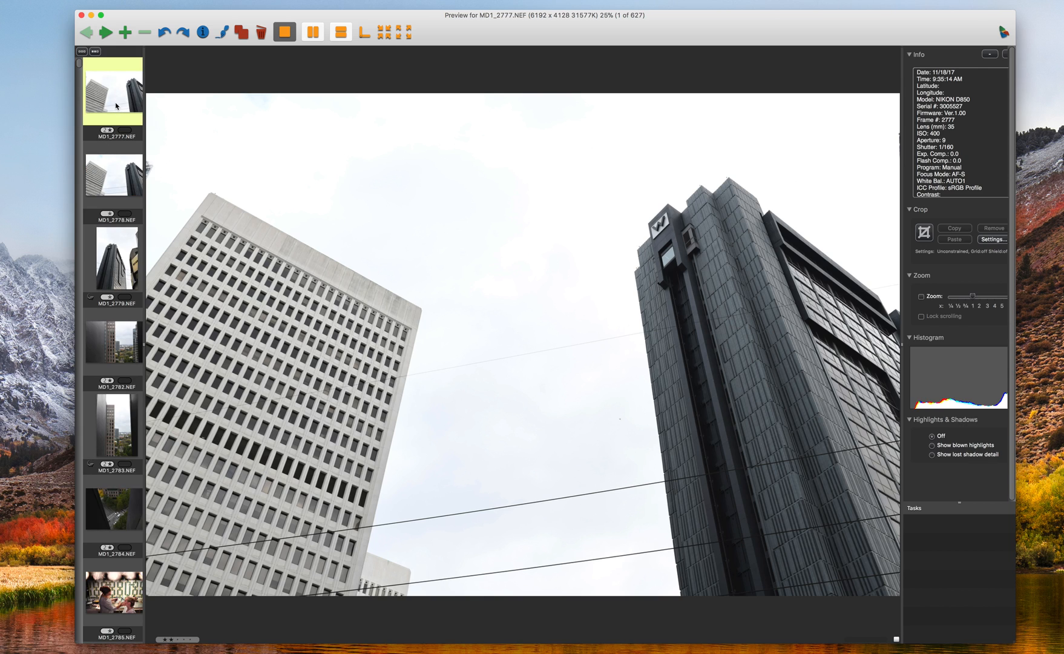
mouse_move(113, 177)
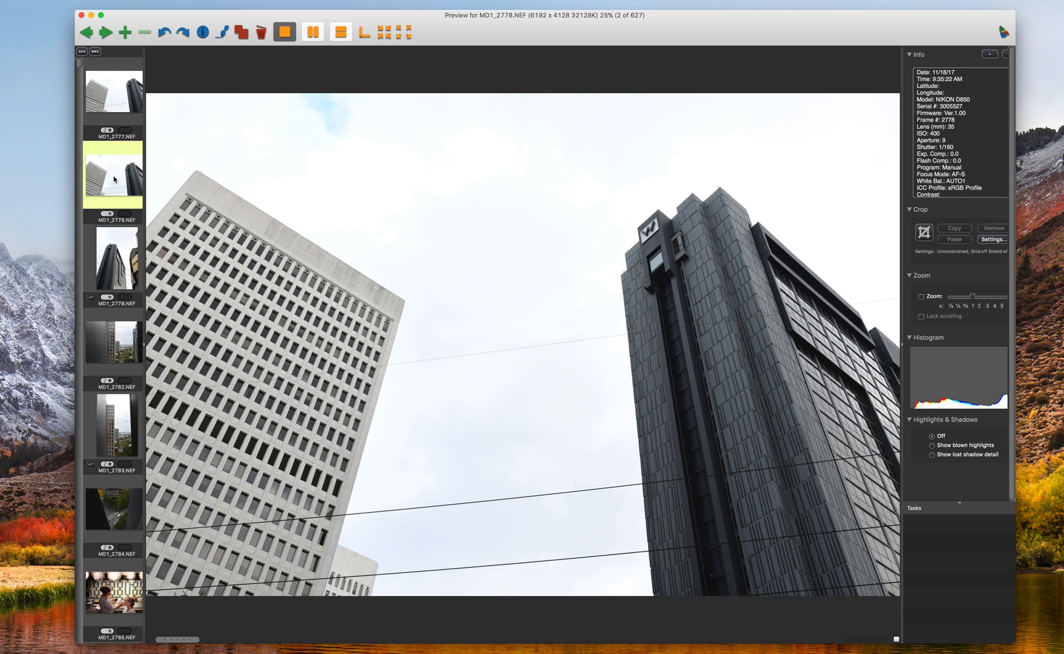
mouse_move(110, 212)
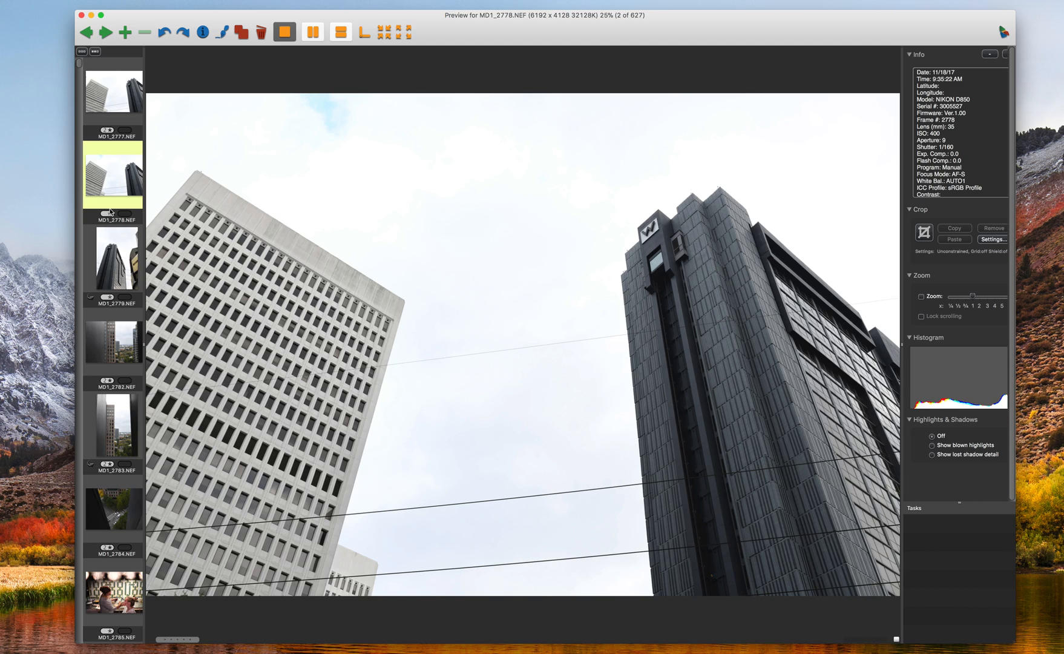
click(113, 343)
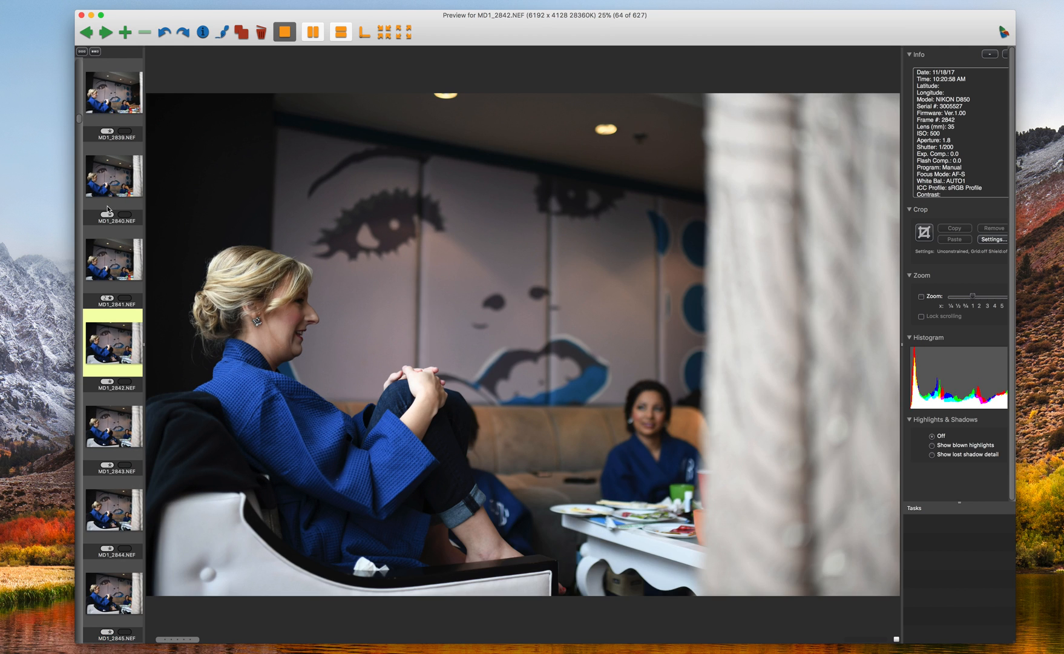
- Compare MD1_2777, MD1_2779 and MD1_2782 in the filmstrip, ending on MD1_2777.NEF
scroll(up, 3)
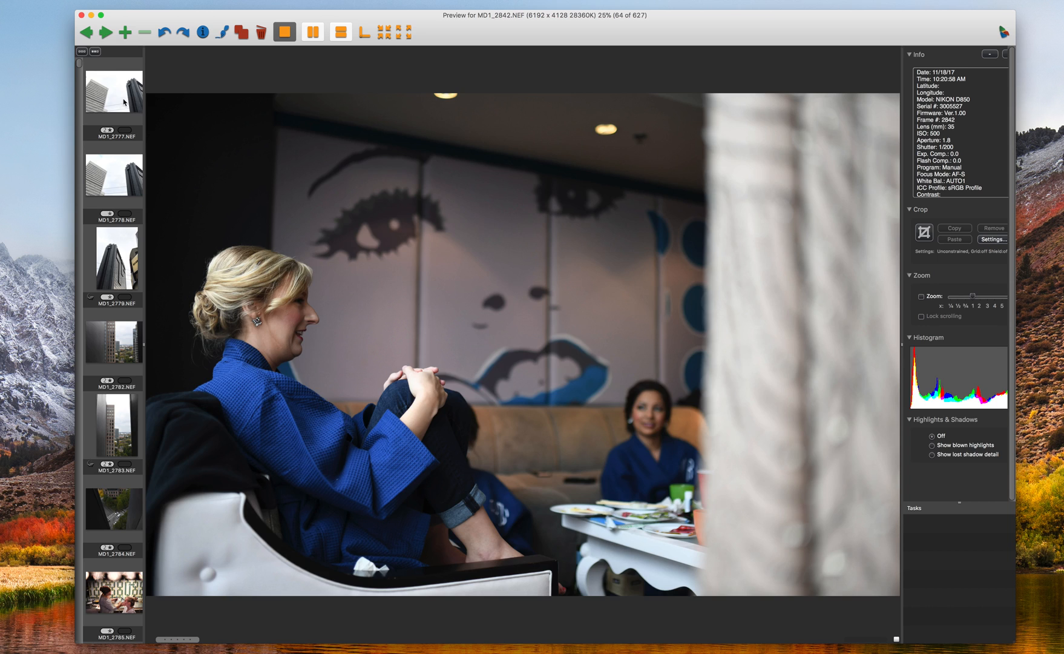
click(114, 90)
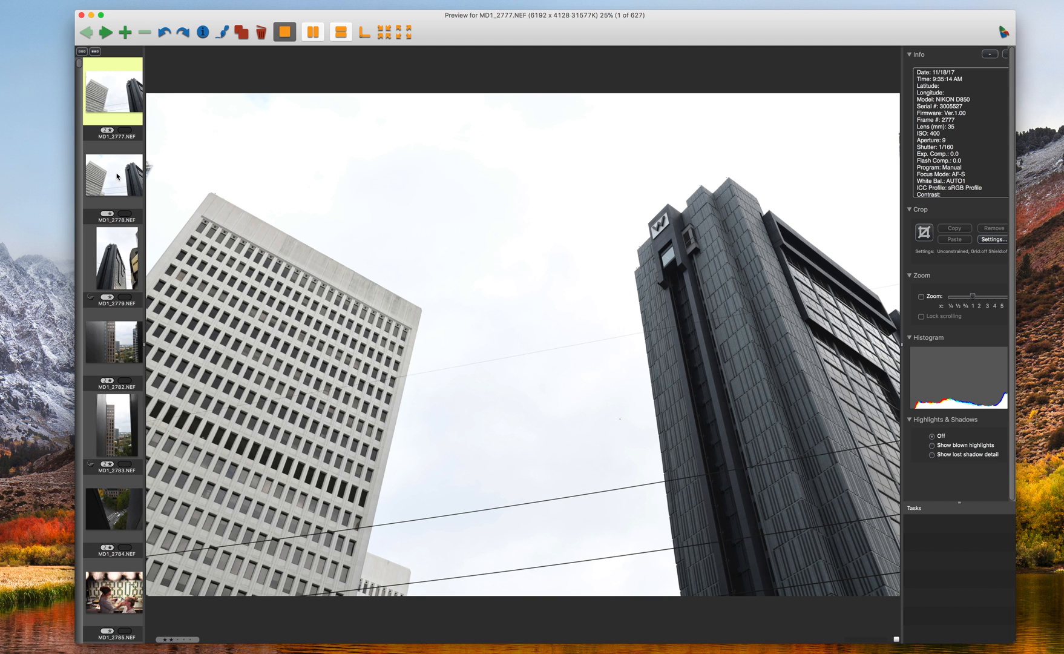
click(114, 257)
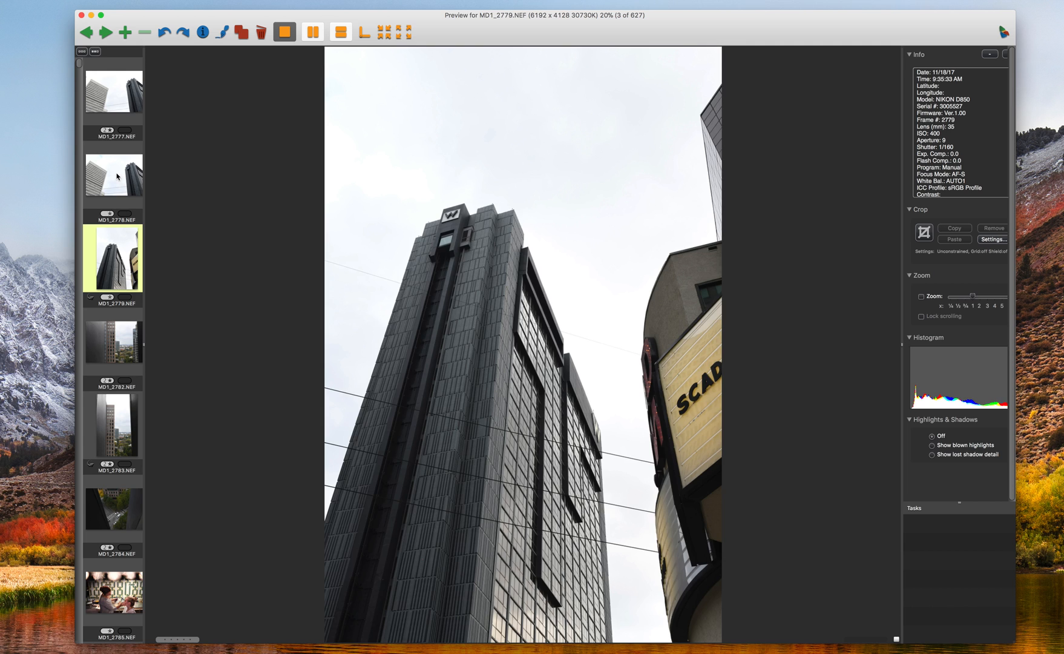
click(113, 92)
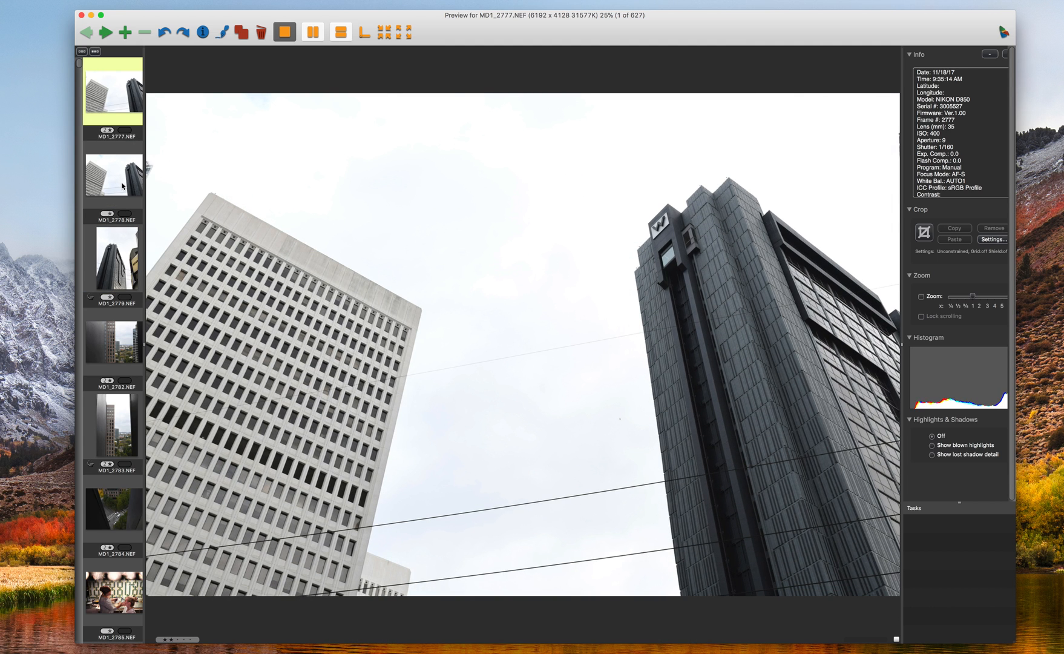
click(114, 341)
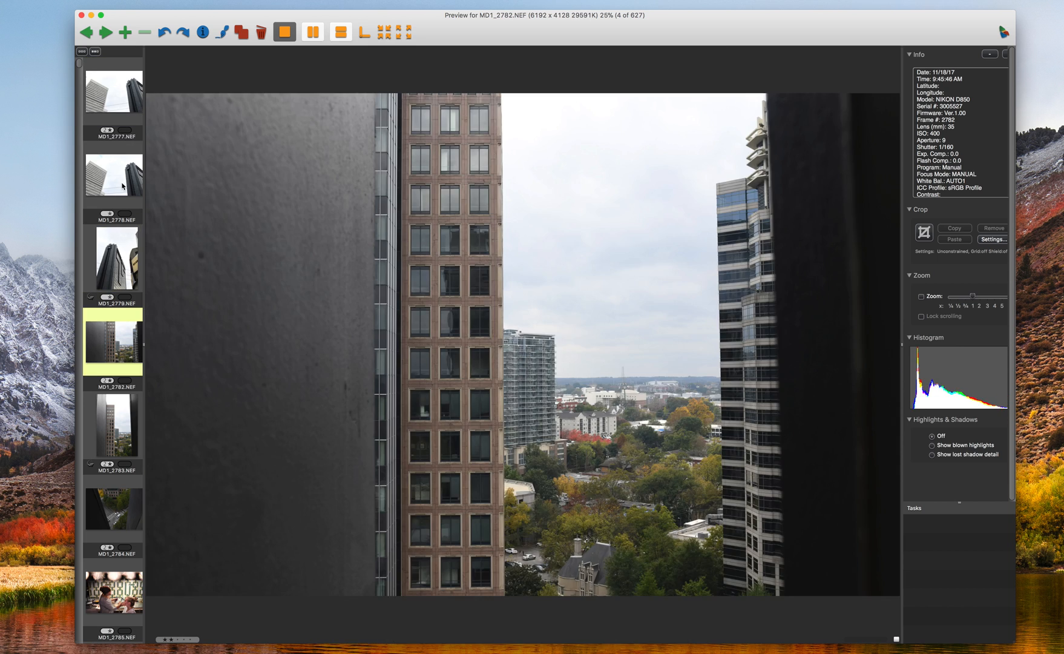
click(114, 90)
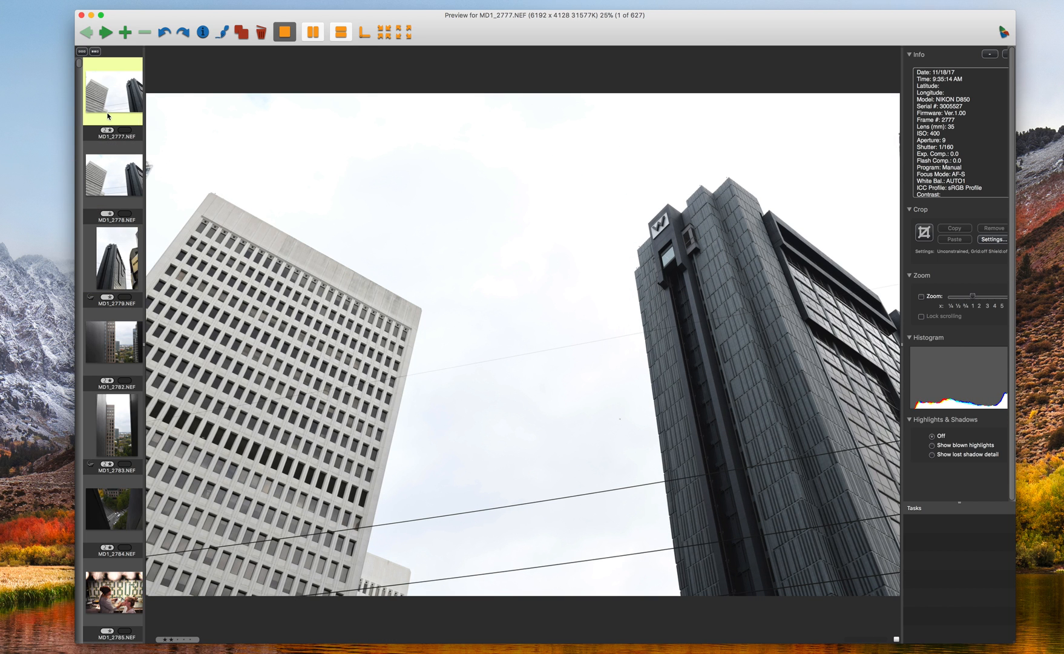
mouse_move(138, 252)
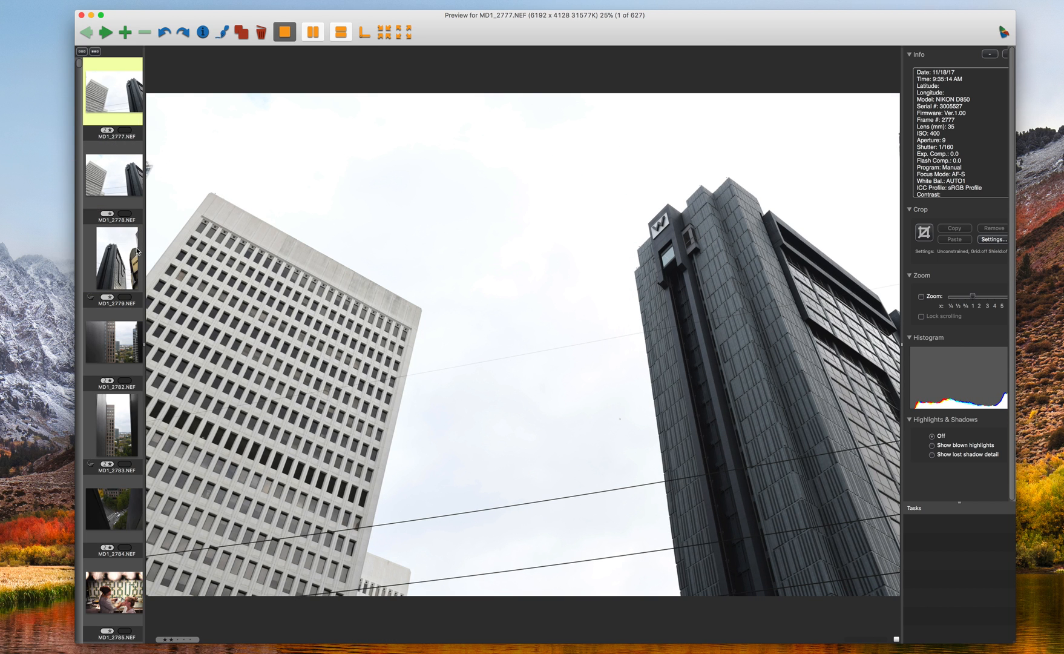
mouse_move(119, 156)
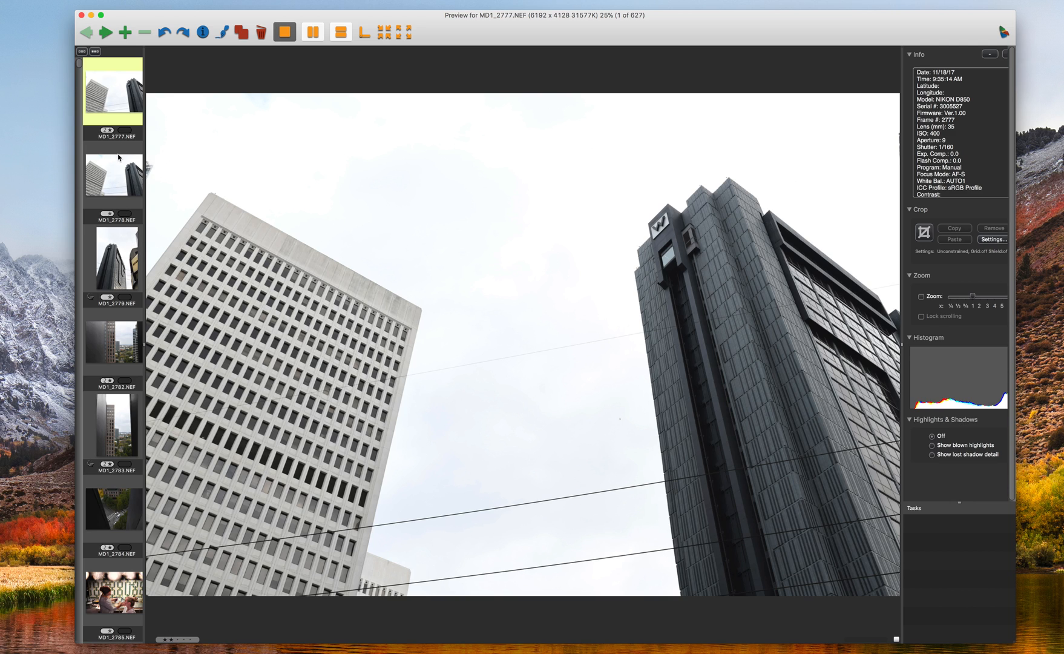
mouse_move(129, 165)
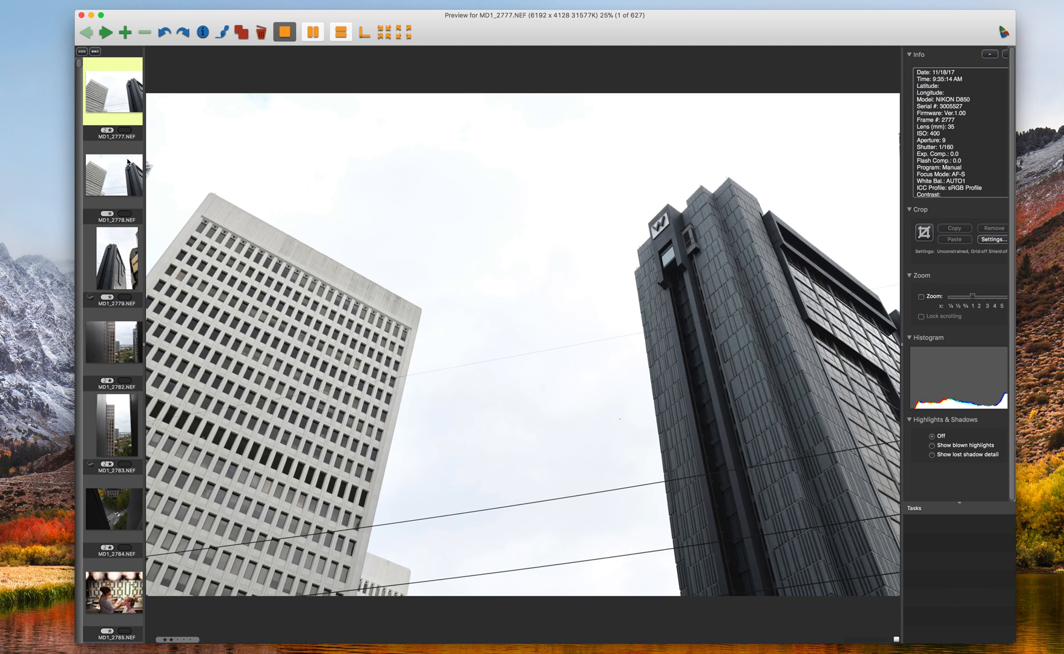
- Show MD1_2779.NEF, add a yellow color label, then remove it
scroll(up, 3)
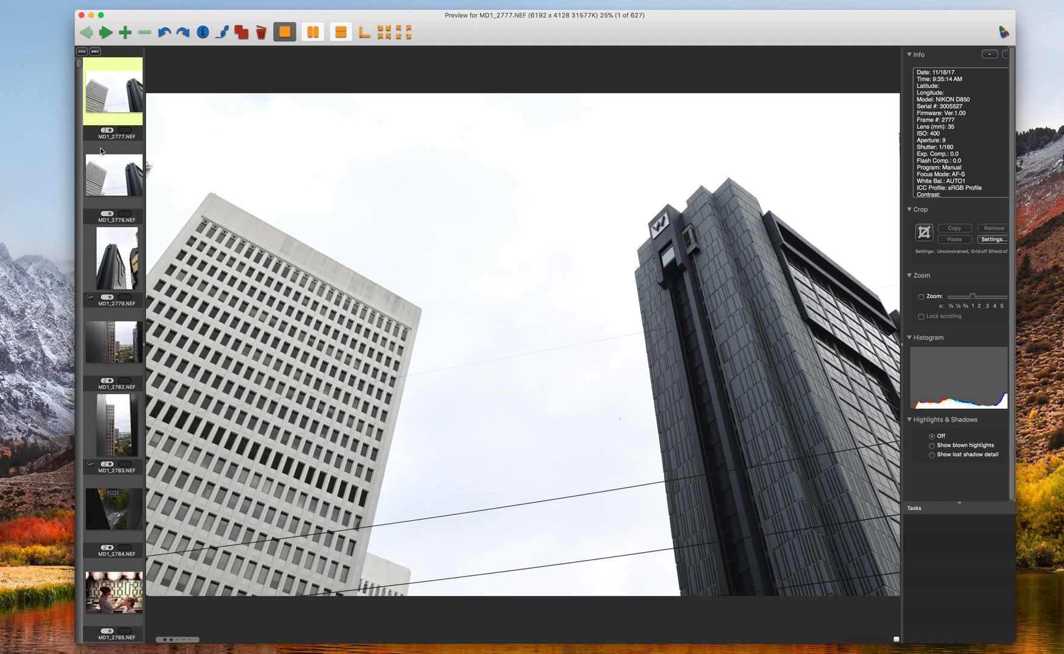
mouse_move(118, 175)
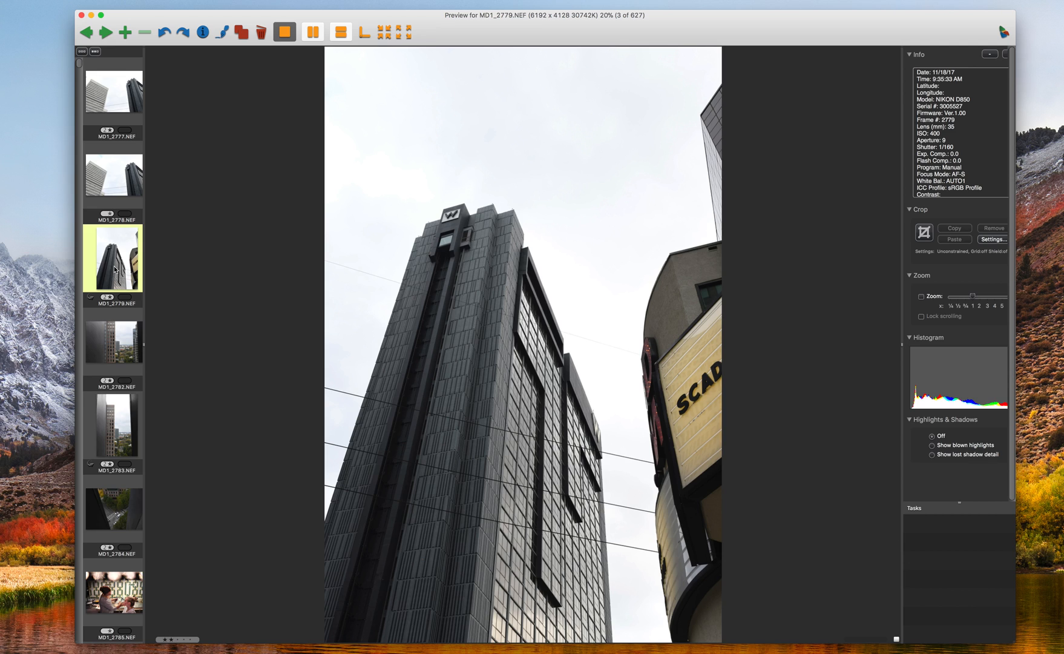
click(124, 297)
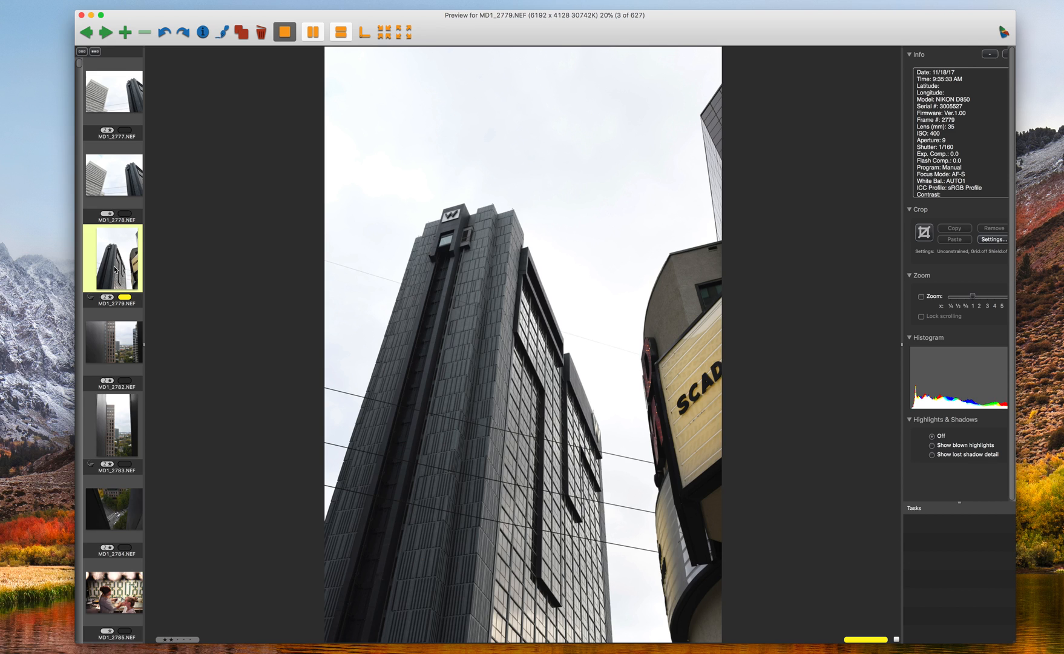
mouse_move(125, 303)
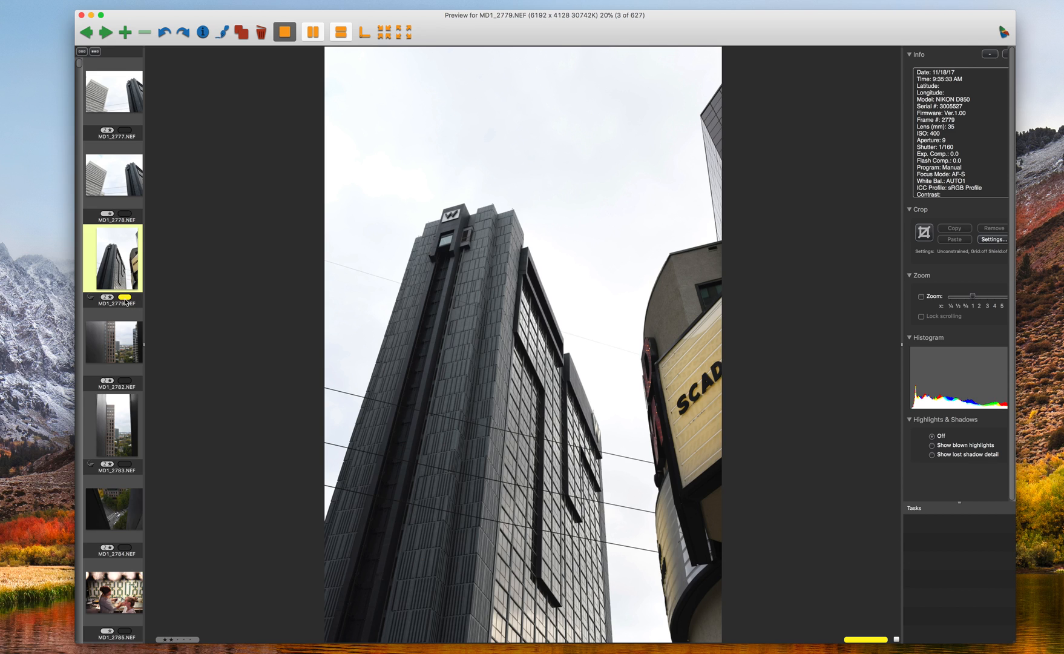
click(122, 296)
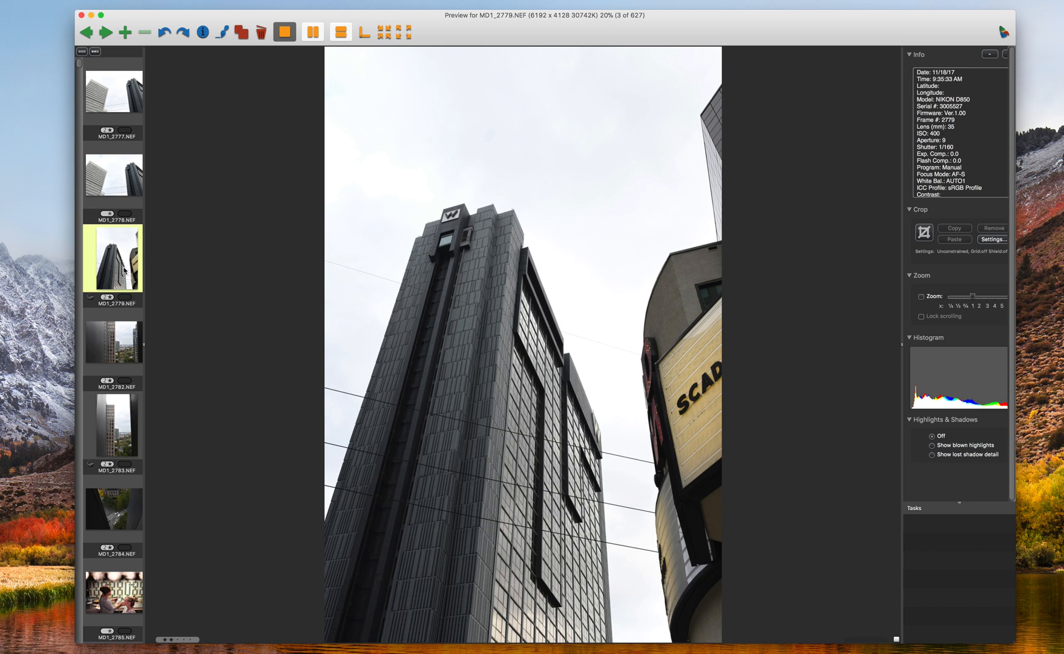
mouse_move(108, 303)
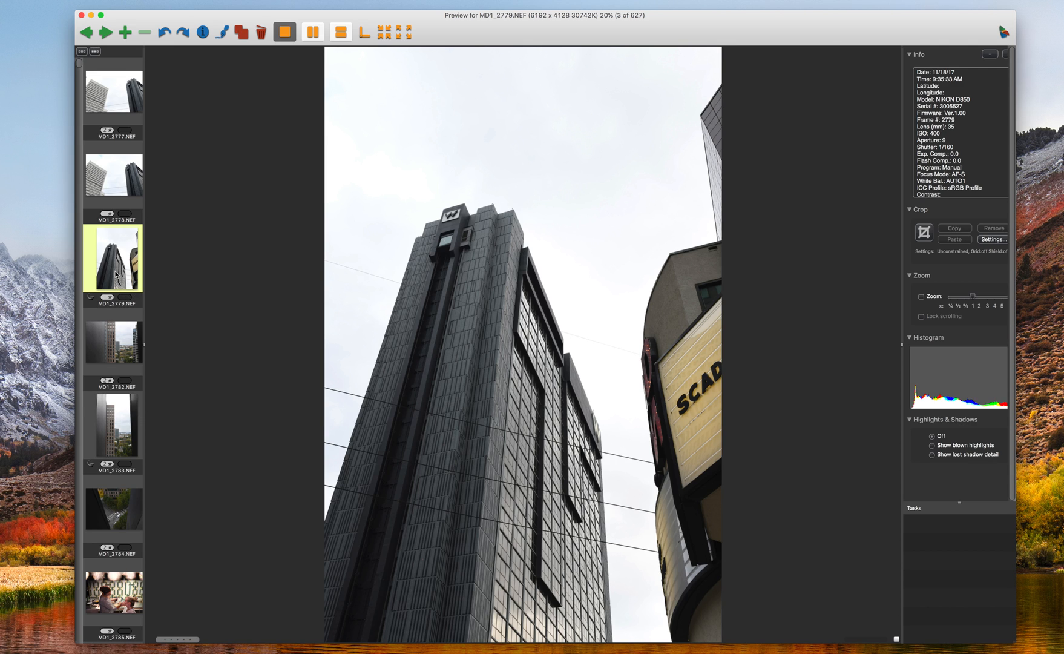
- Scroll the filmstrip and return to the 627-photo Getting Ready contact sheet
scroll(down, 3)
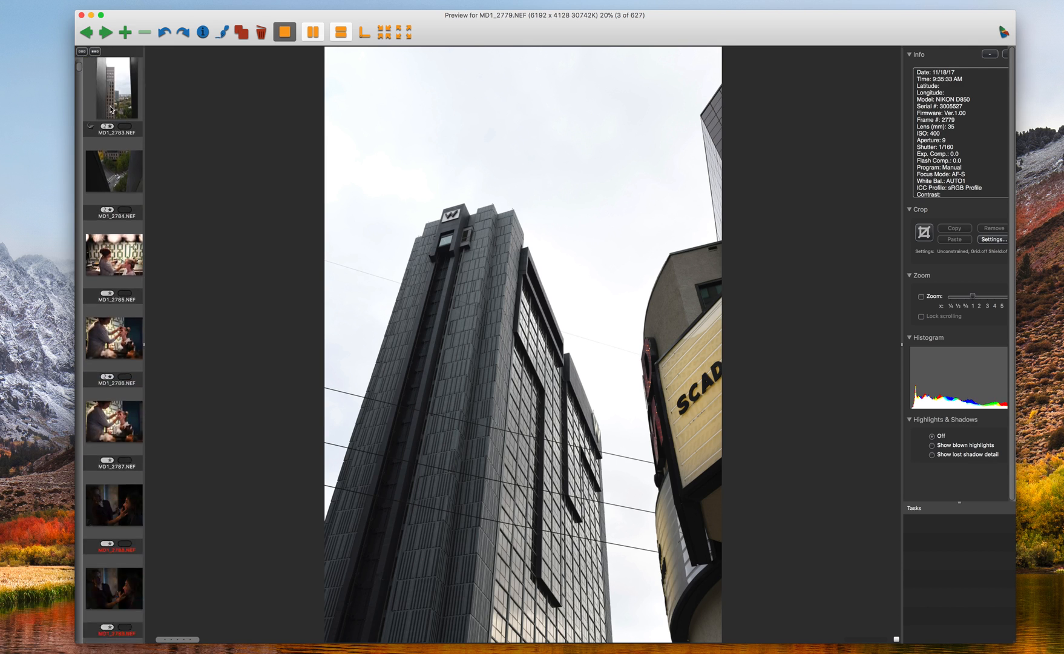
scroll(down, 3)
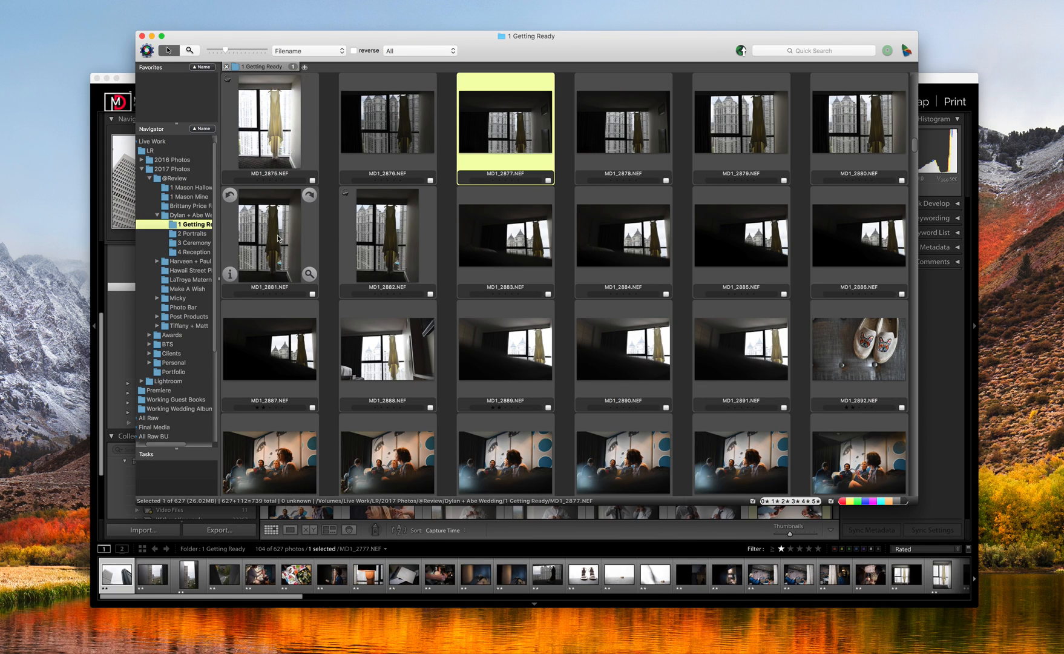
- Show Lightroom's Library grid of the 1 Getting Ready folder with the Rated filter
scroll(down, 3)
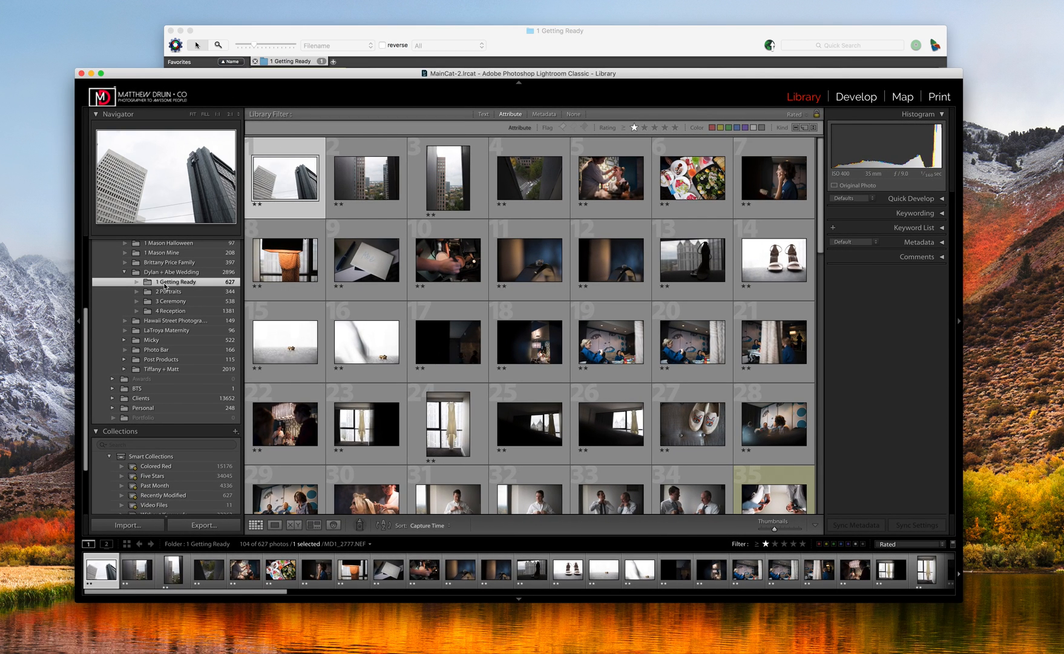
mouse_move(336, 185)
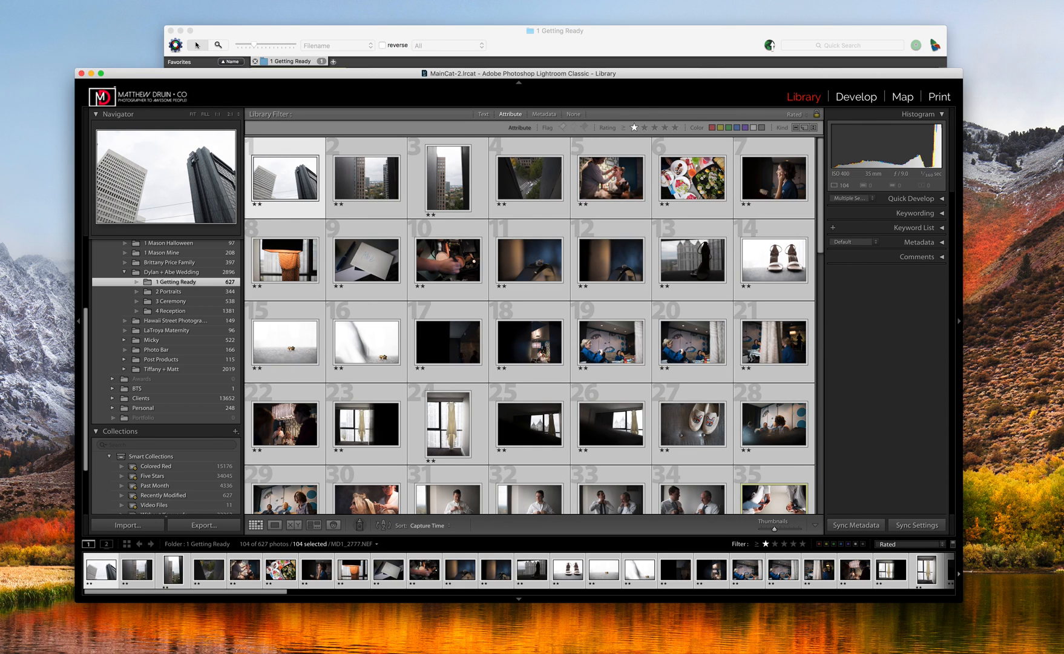
- Choose Metadata > Read Metadata from Files for the 104 selected rated photos
click(95, 98)
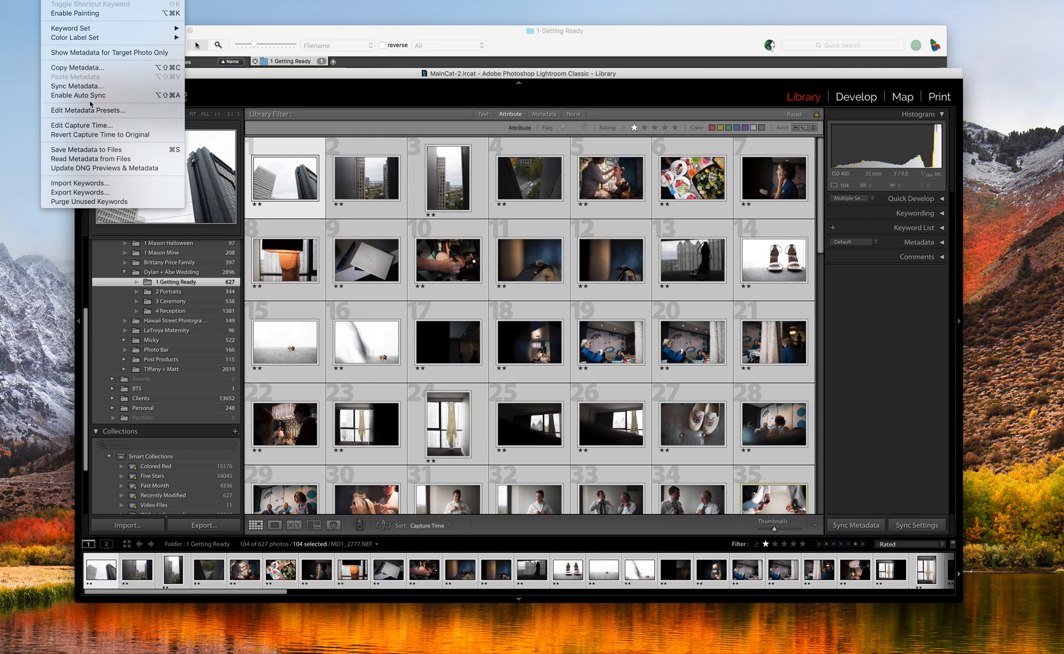
mouse_move(98, 158)
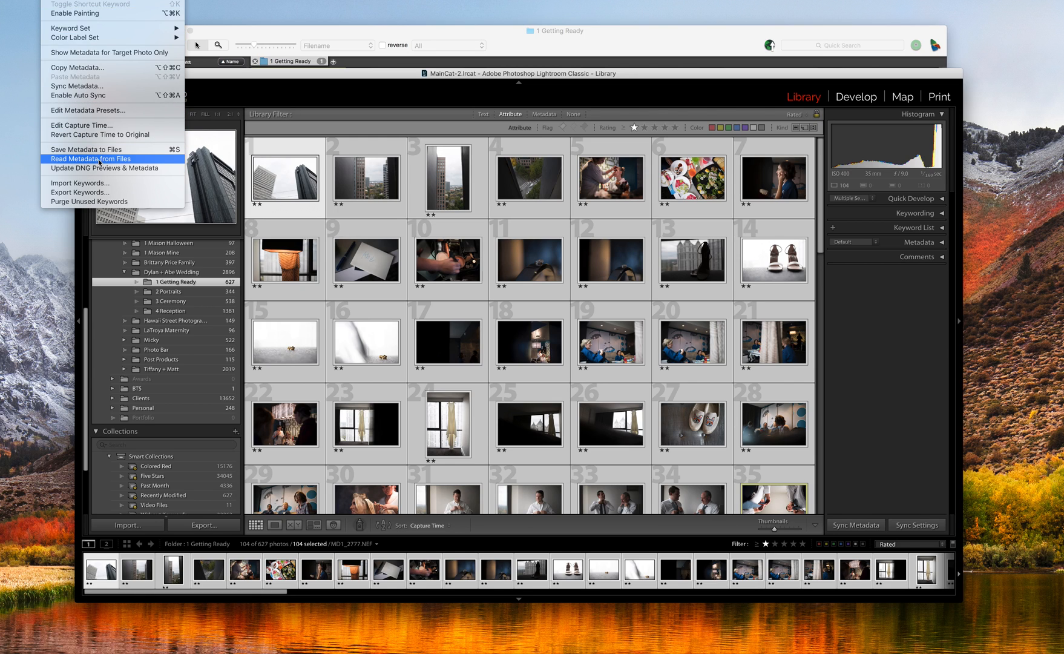
mouse_move(100, 163)
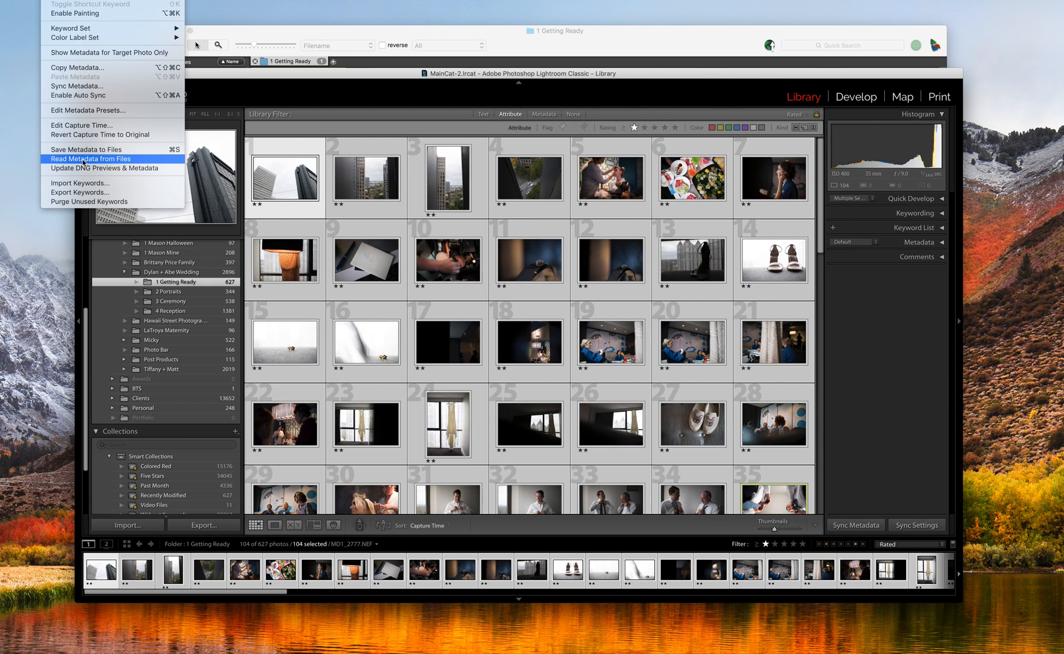
mouse_move(86, 150)
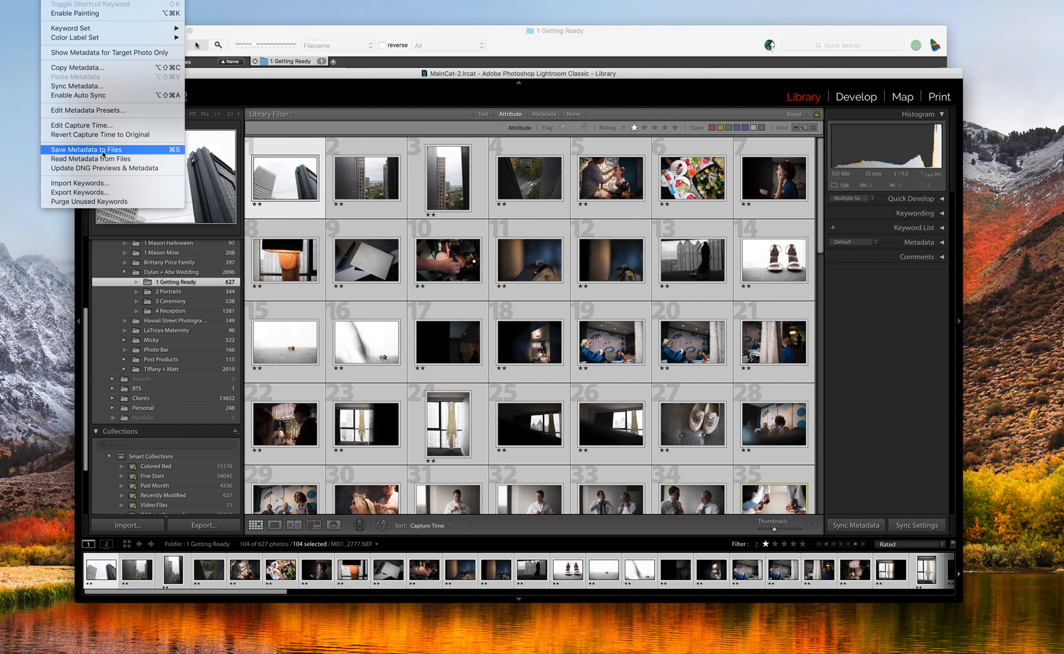
mouse_move(107, 153)
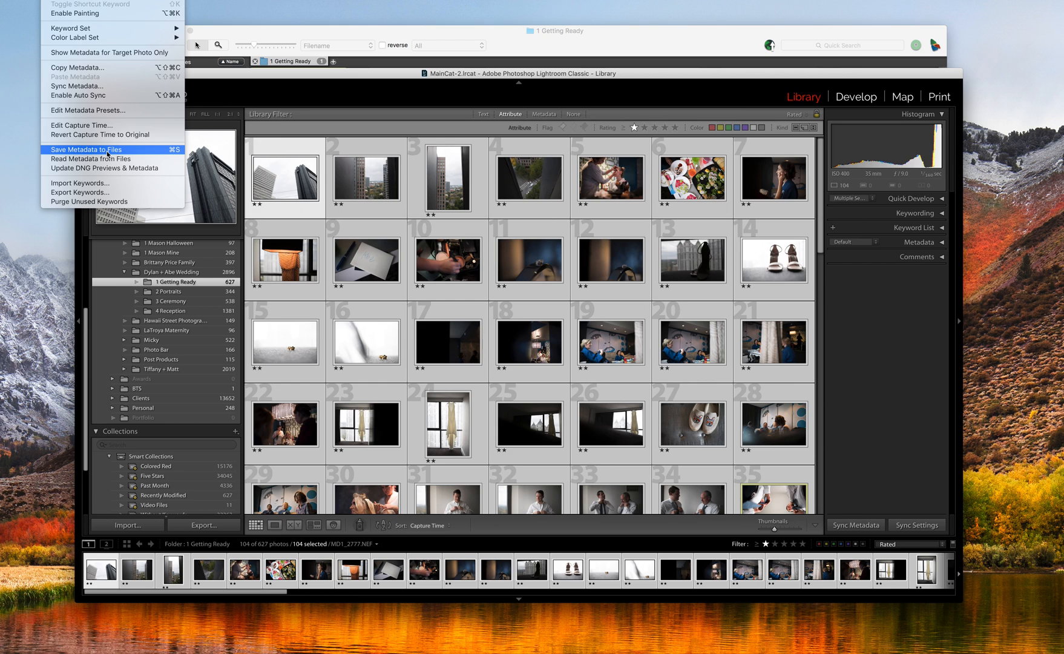
mouse_move(90, 158)
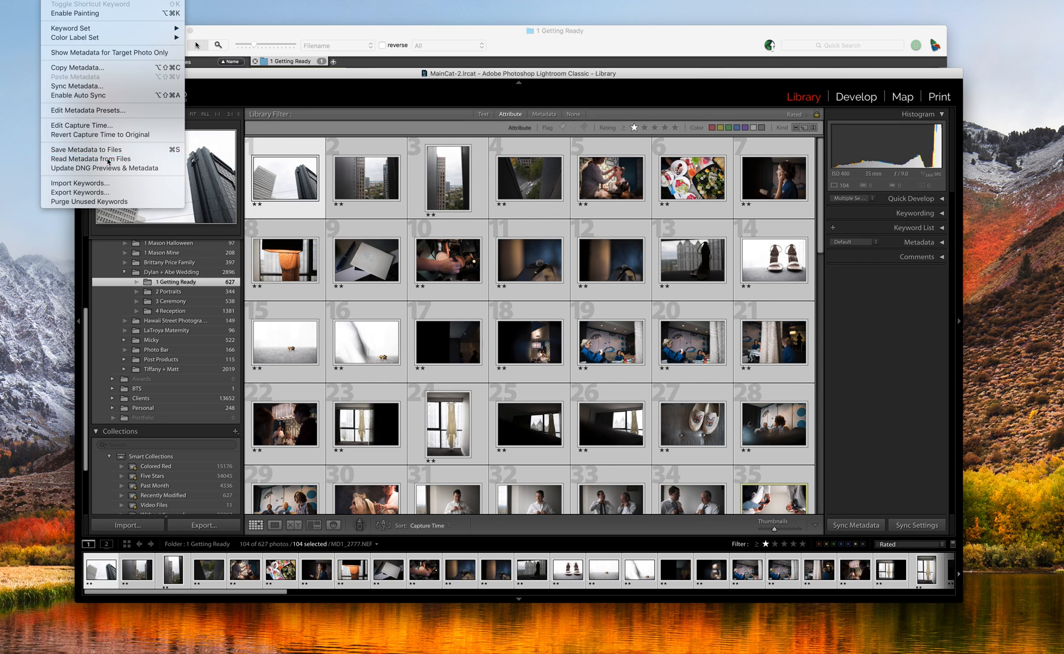
click(92, 158)
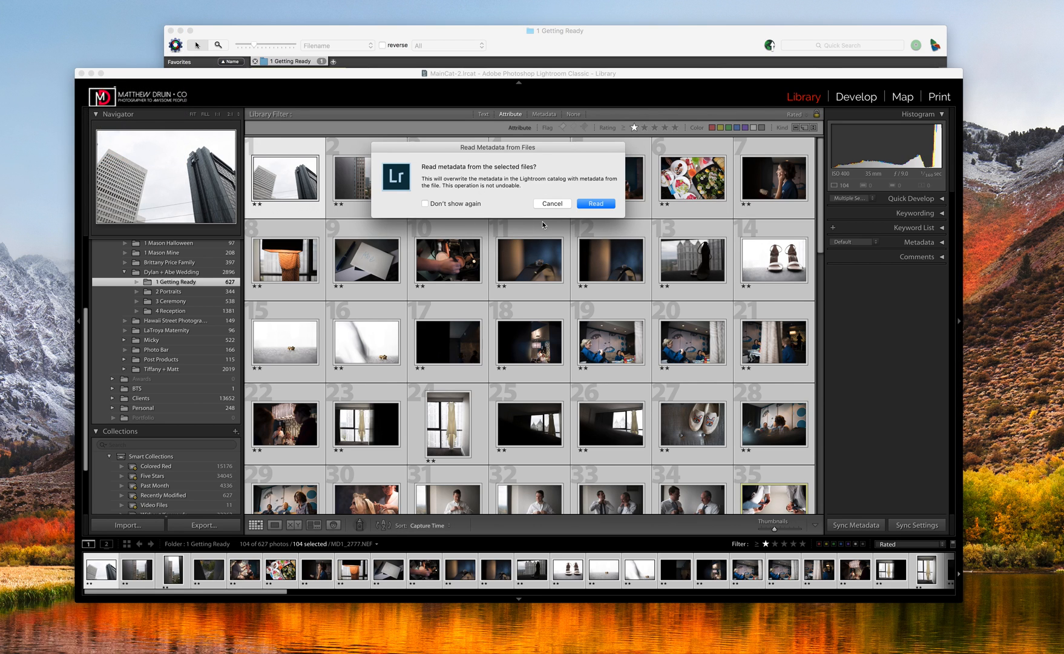
mouse_move(452, 185)
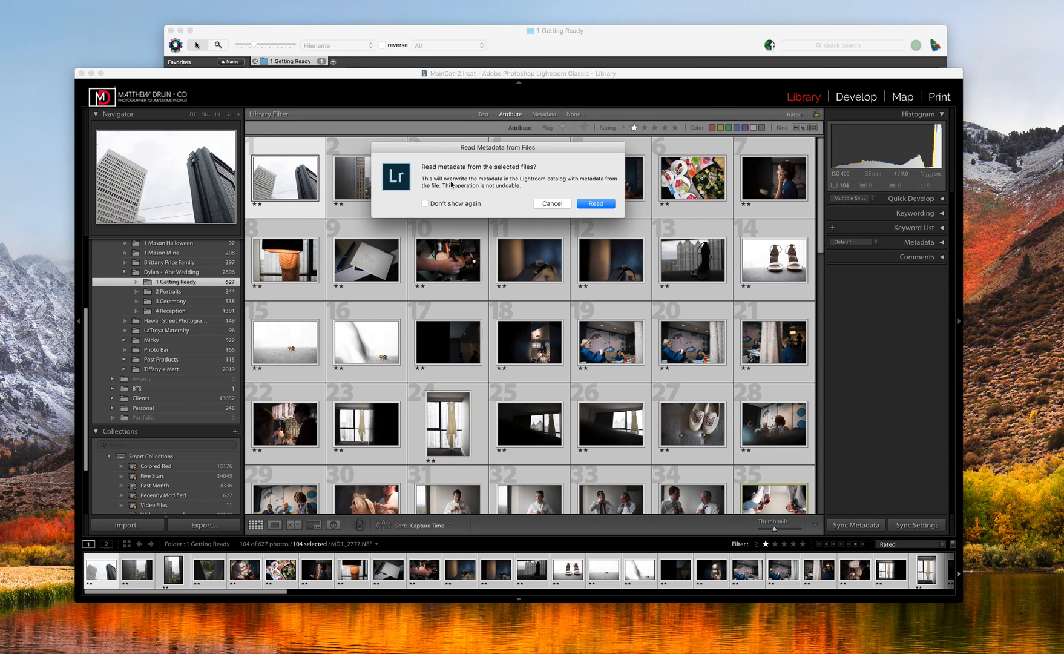
mouse_move(569, 188)
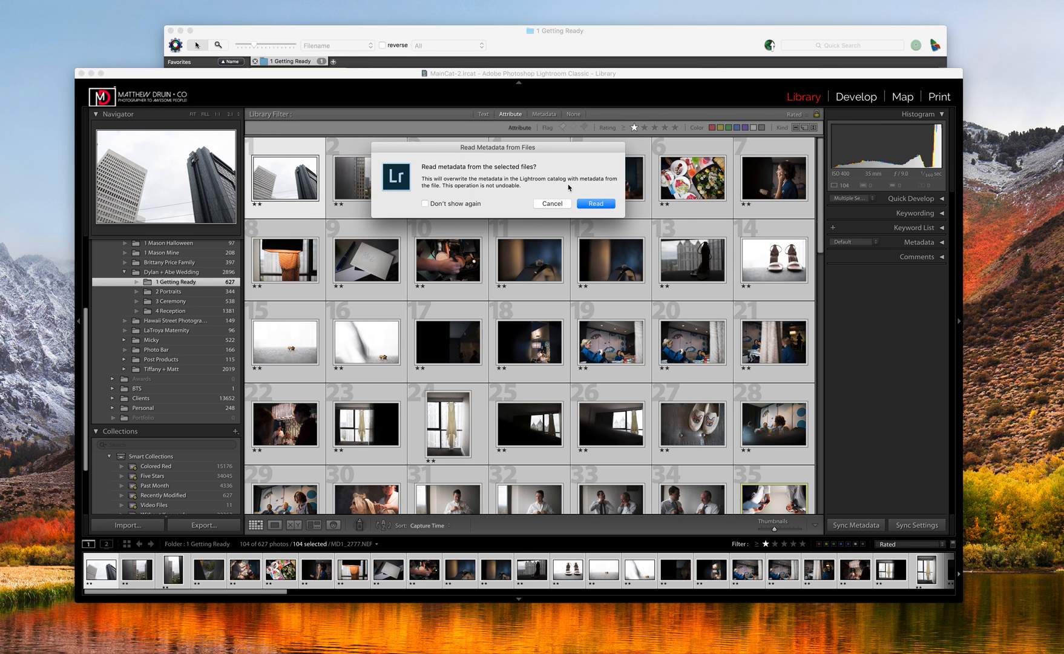
mouse_move(452, 196)
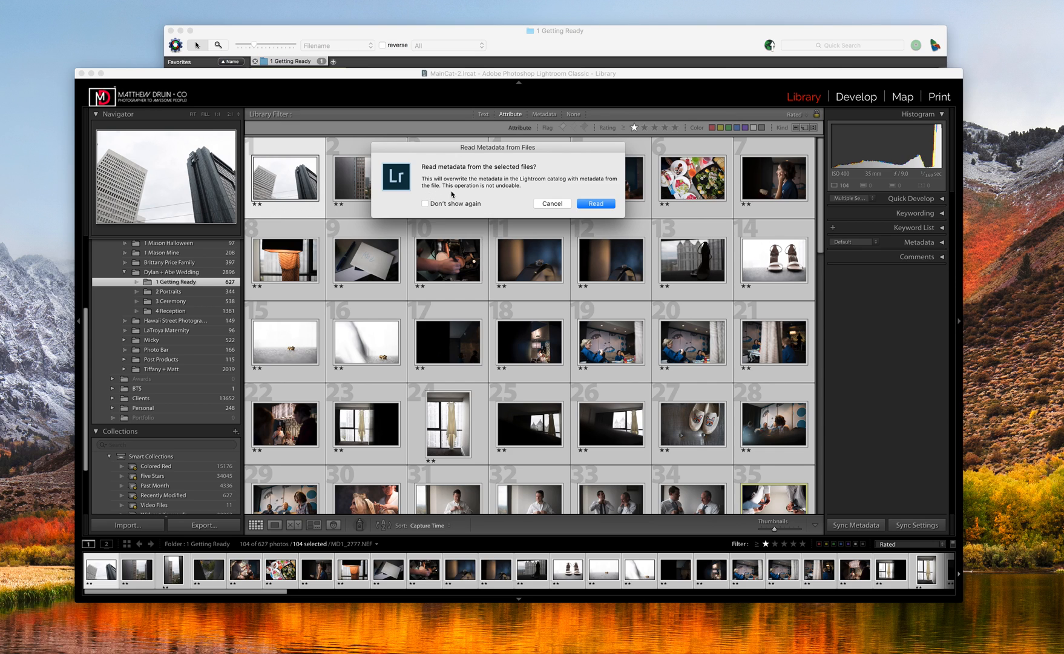
mouse_move(488, 191)
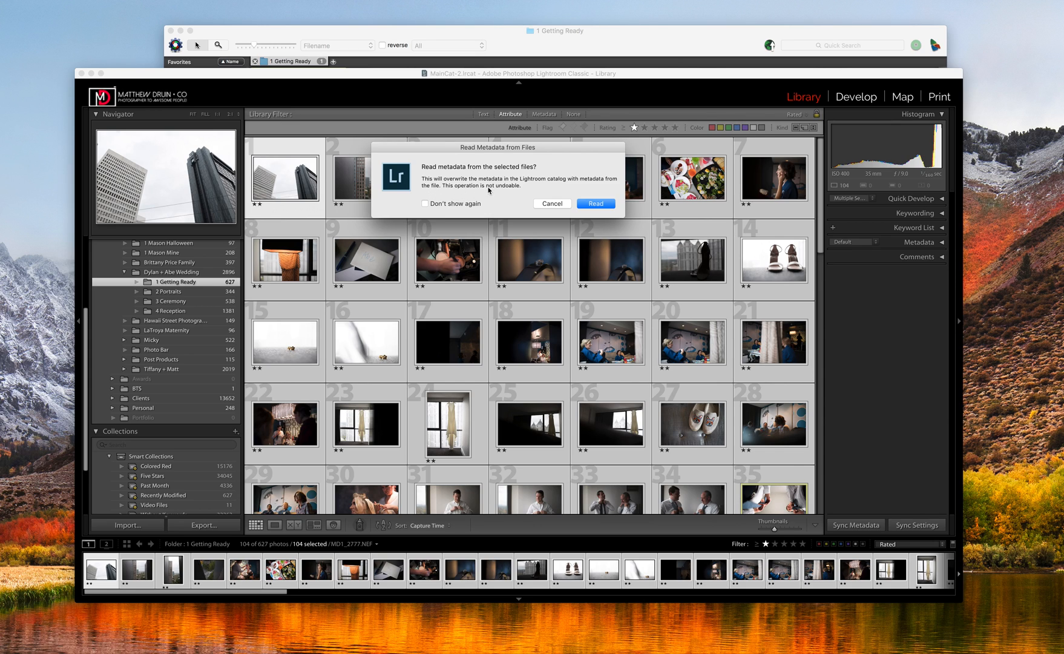
mouse_move(496, 202)
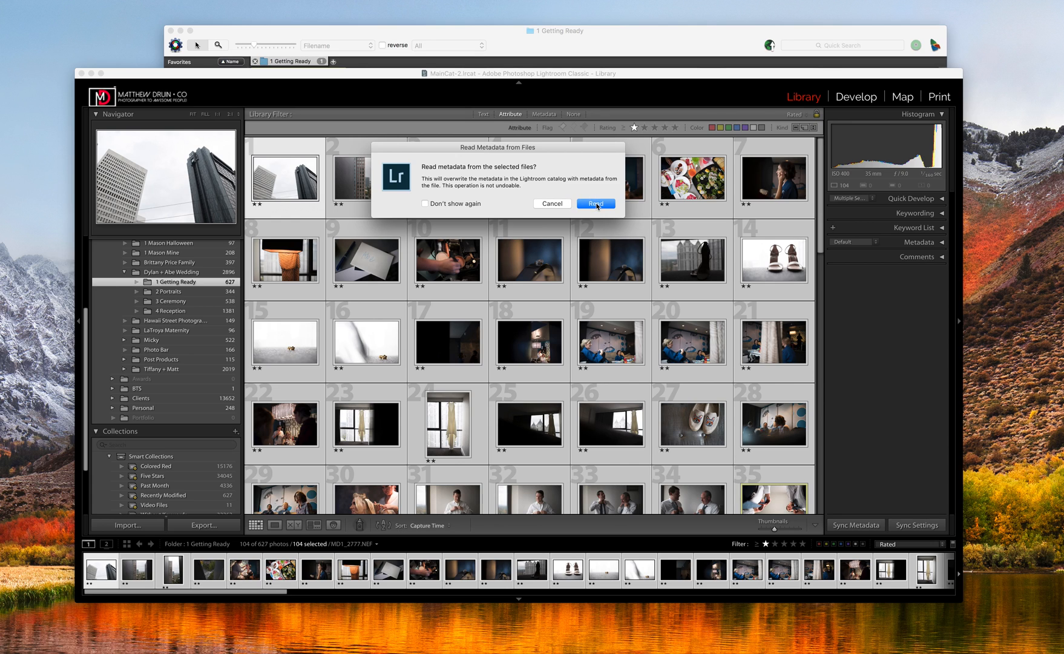
- Read metadata from the files for the 104 selected photos, overwriting the catalog values
click(594, 203)
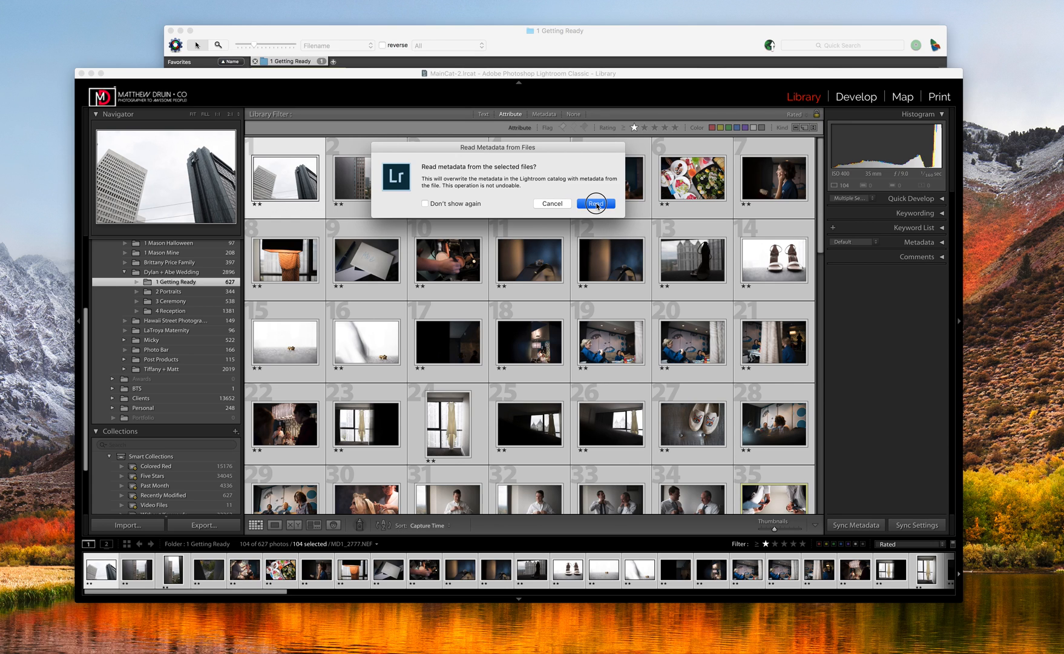
click(595, 204)
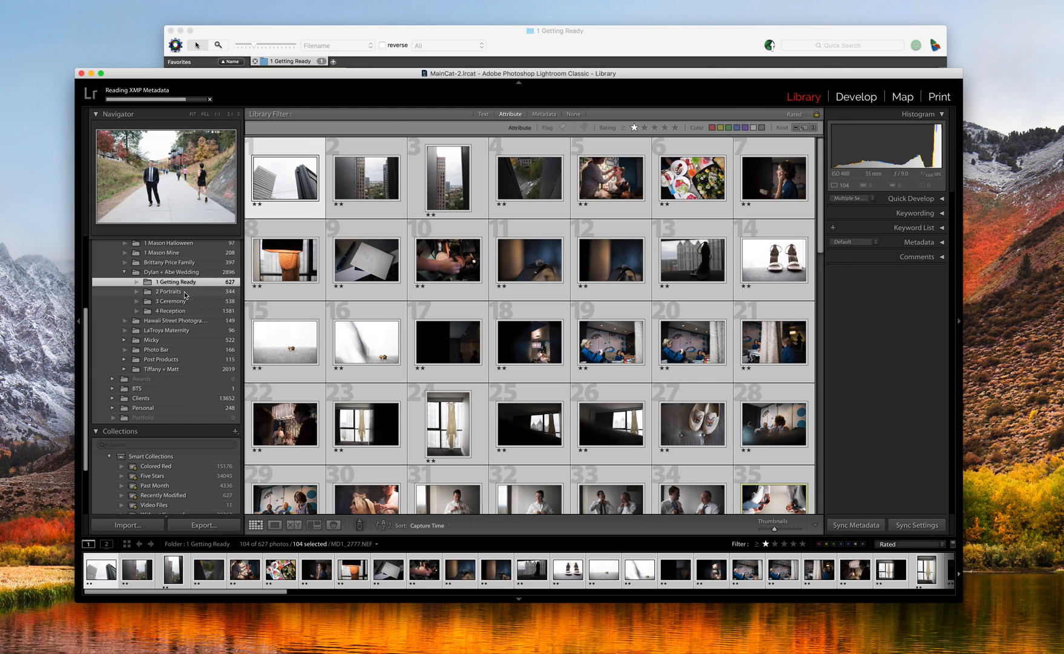
- Turn the Library Filter off, then apply the Rated preset to show 104 of 627 photos
click(572, 114)
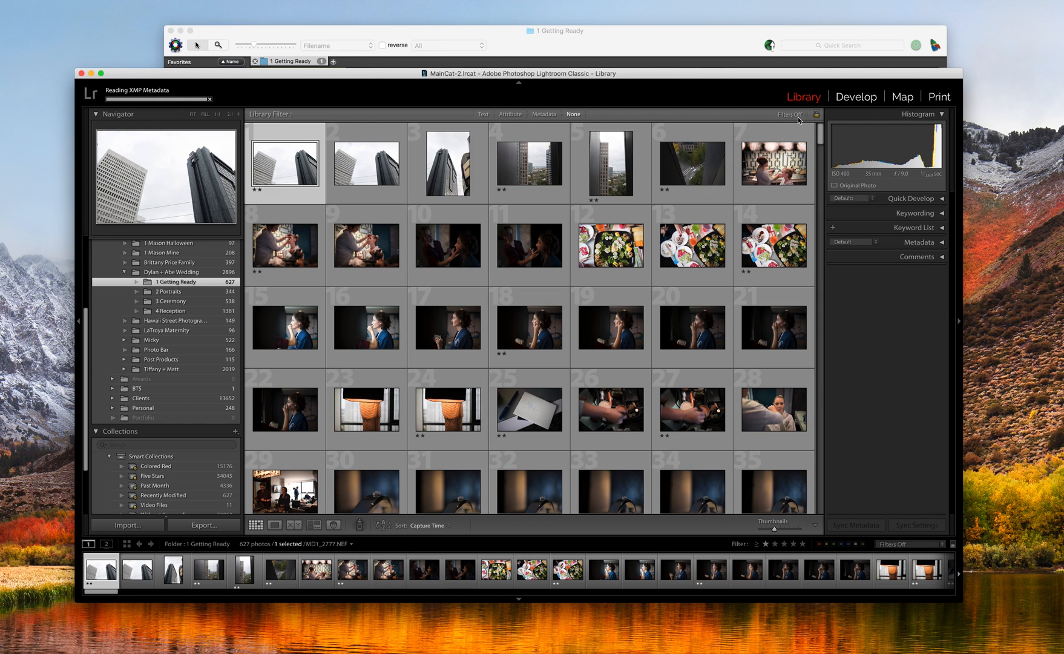
click(790, 114)
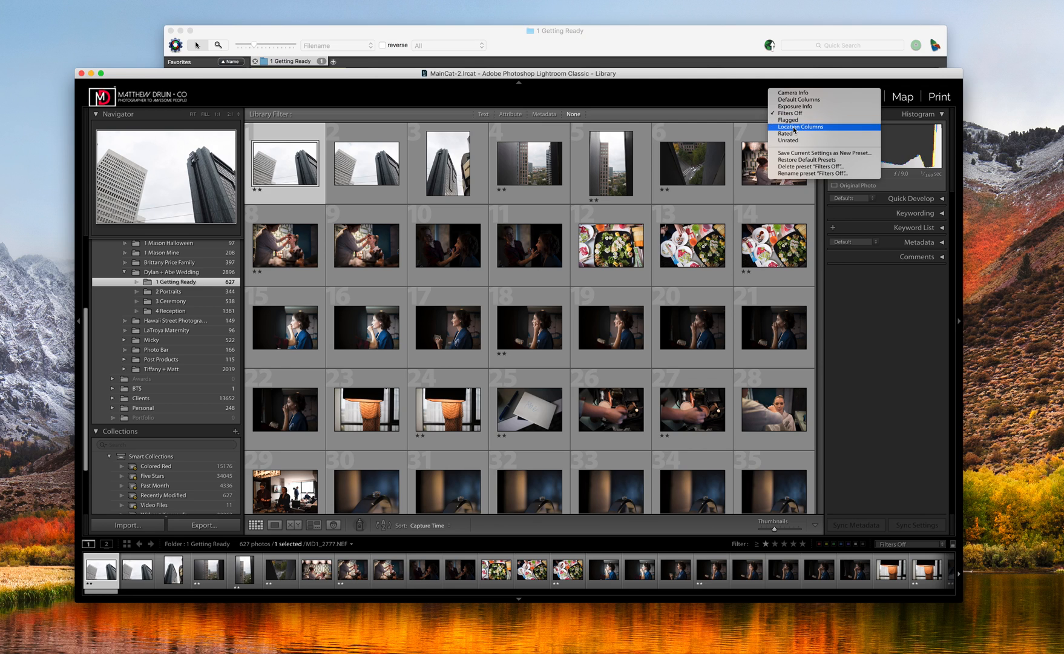
mouse_move(789, 134)
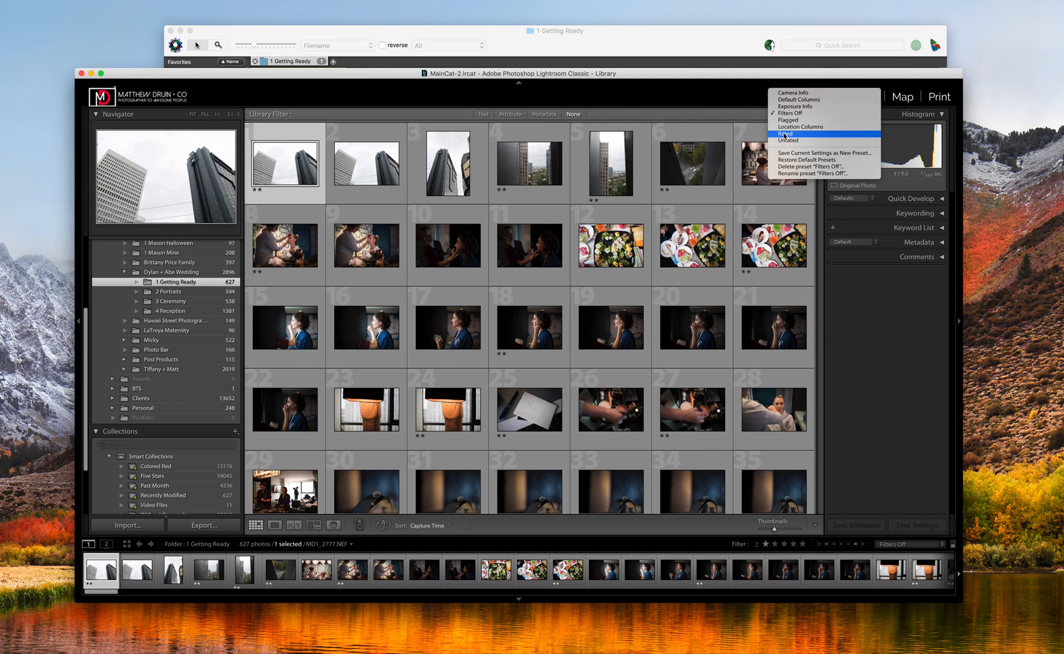
click(785, 133)
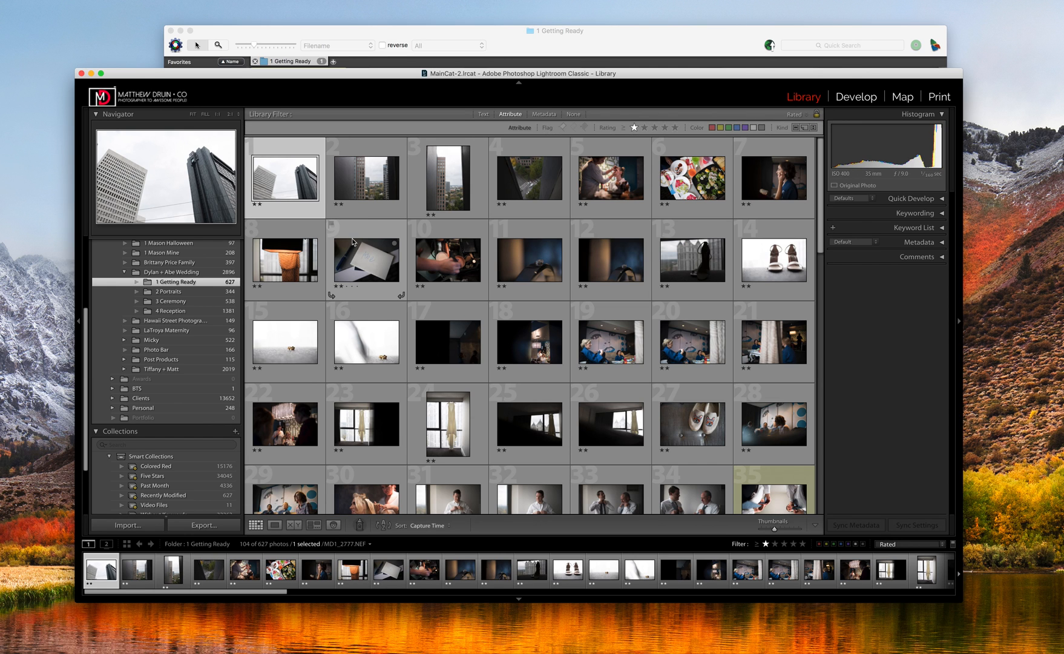
scroll(down, 3)
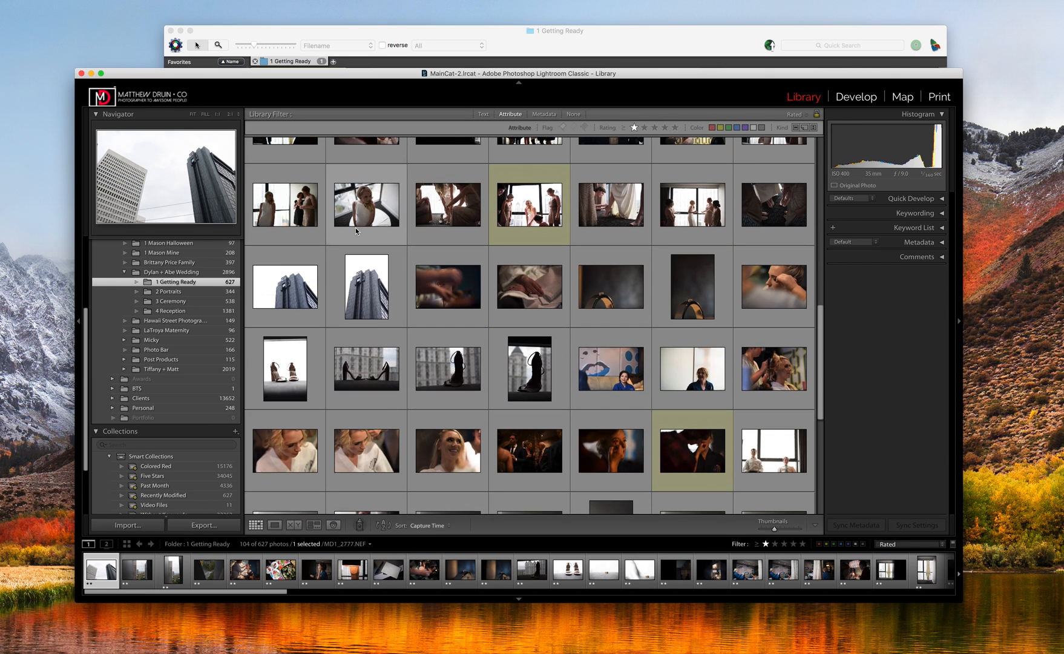
scroll(down, 3)
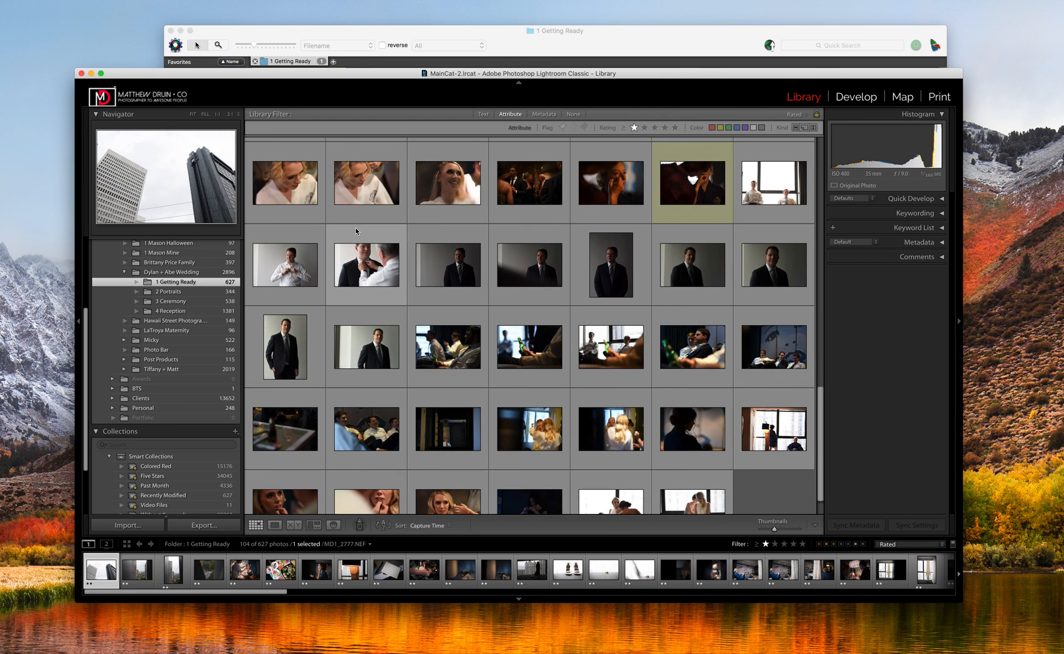
scroll(down, 3)
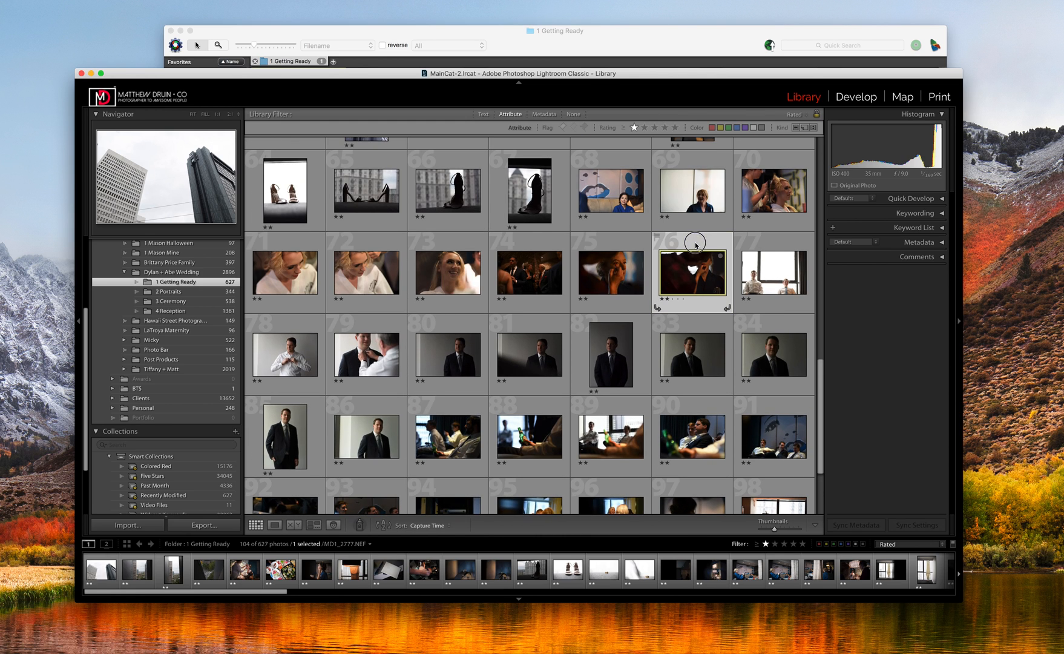
scroll(up, 3)
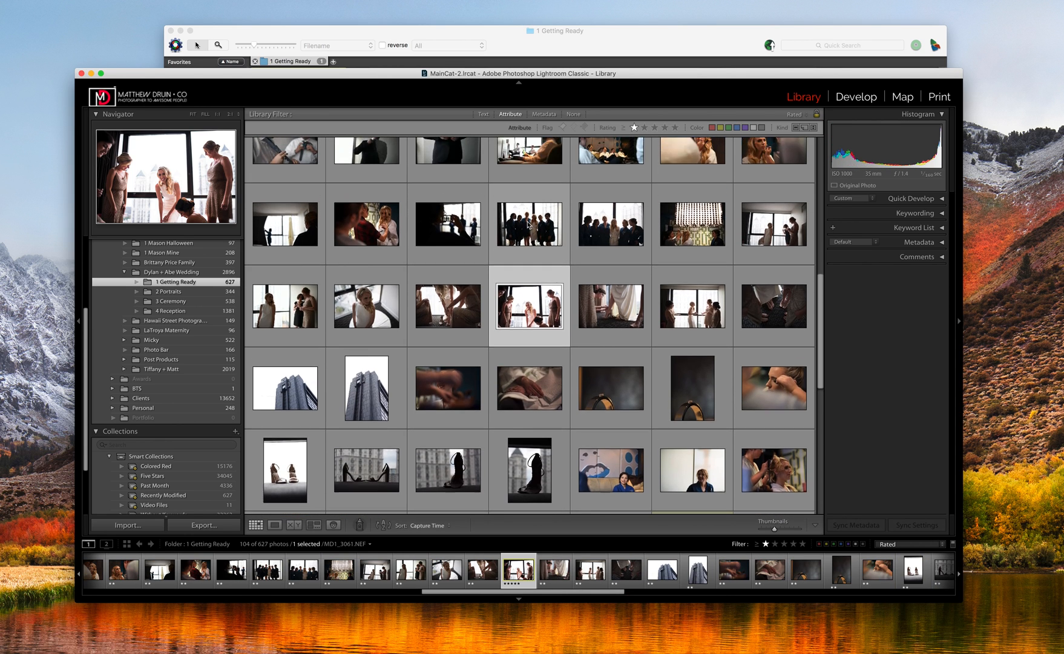
scroll(down, 3)
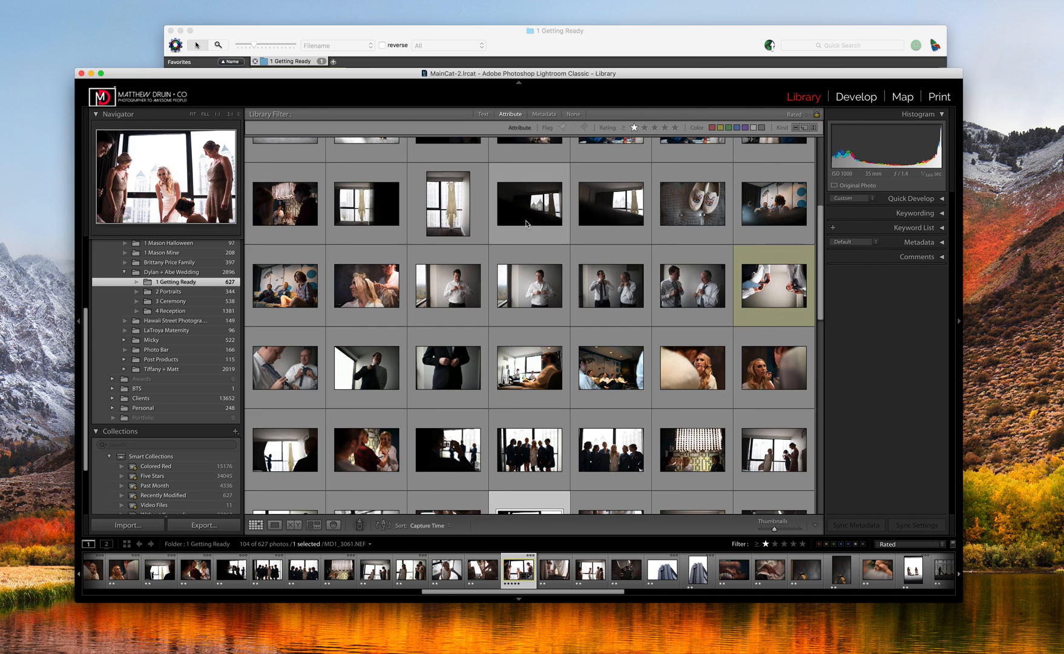
scroll(up, 3)
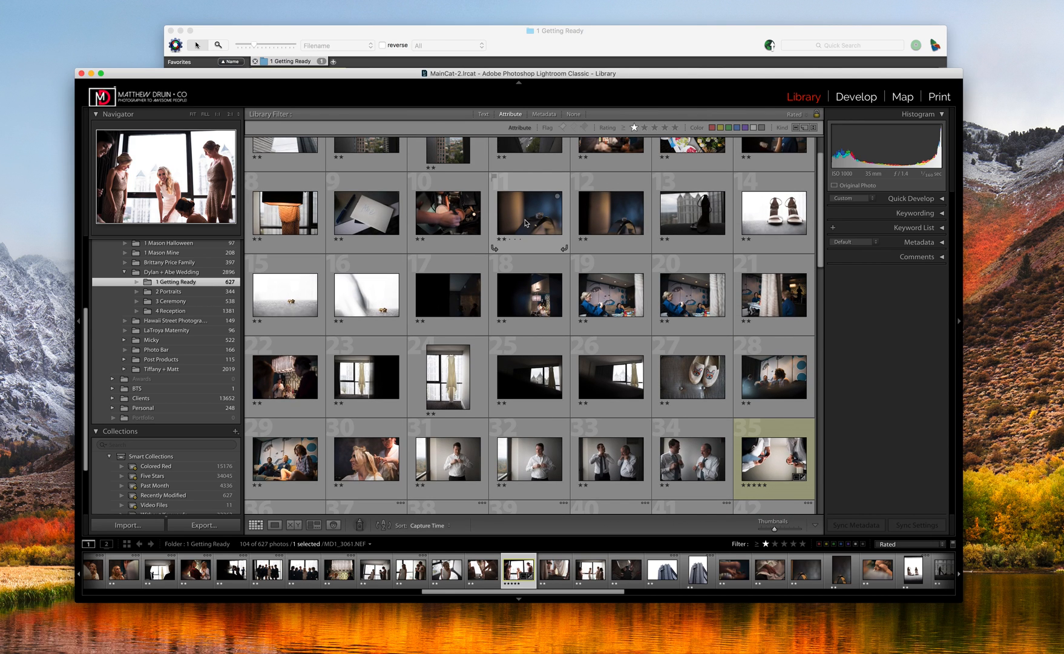
scroll(up, 3)
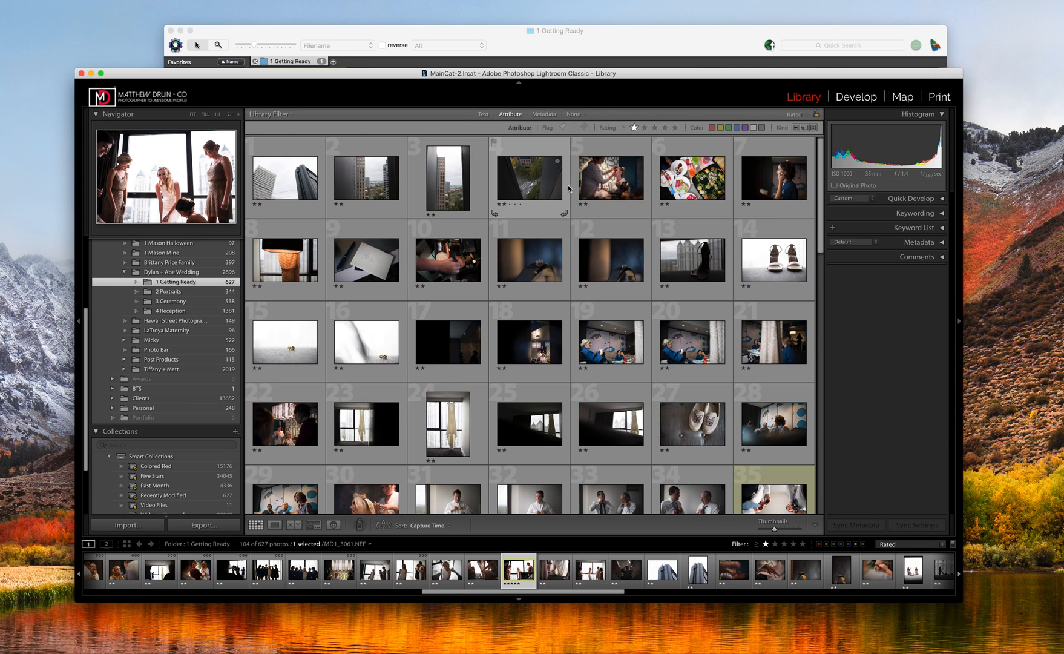
mouse_move(521, 225)
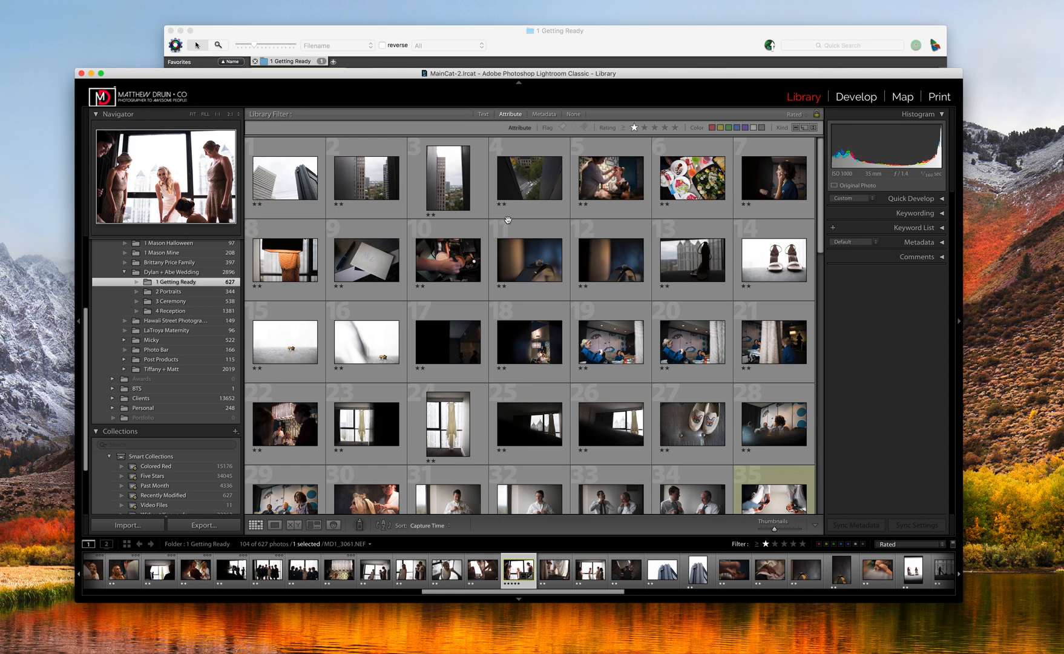
mouse_move(504, 232)
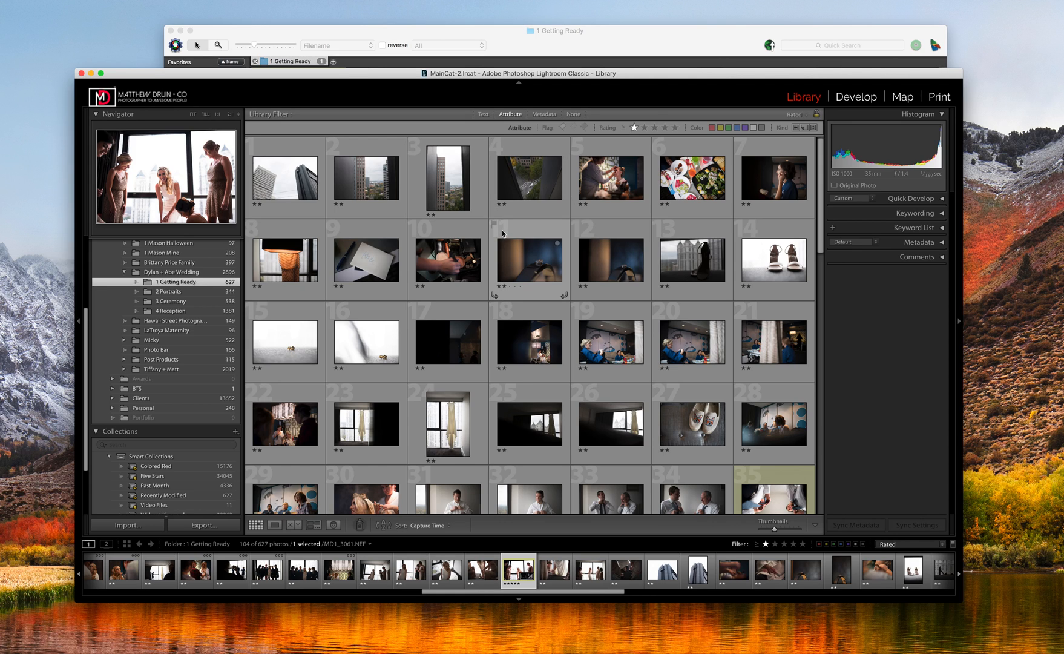
mouse_move(480, 211)
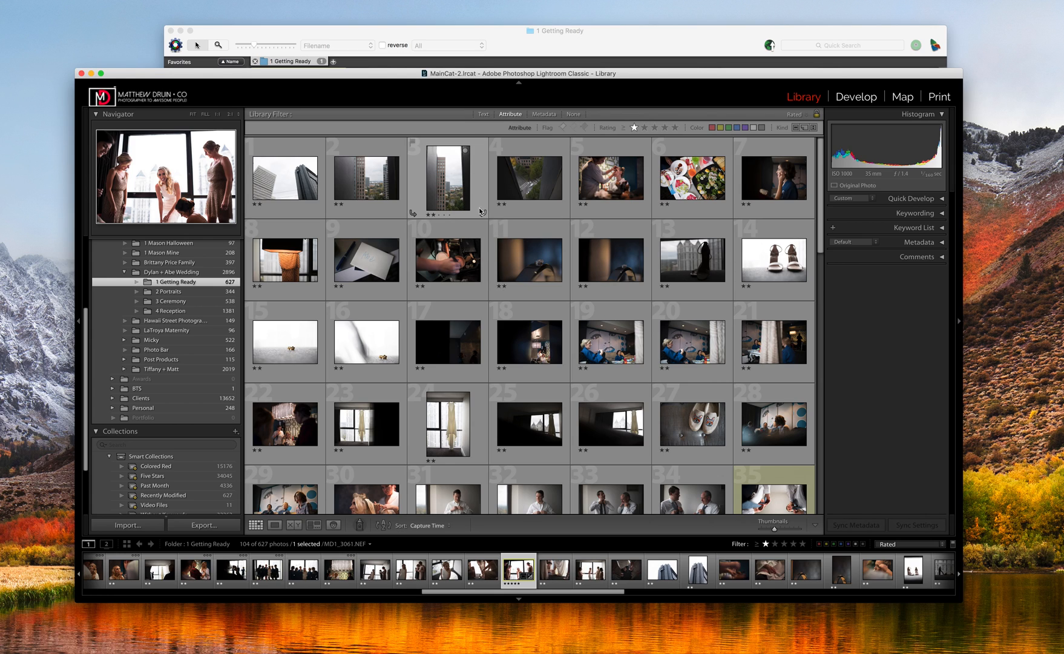
mouse_move(476, 207)
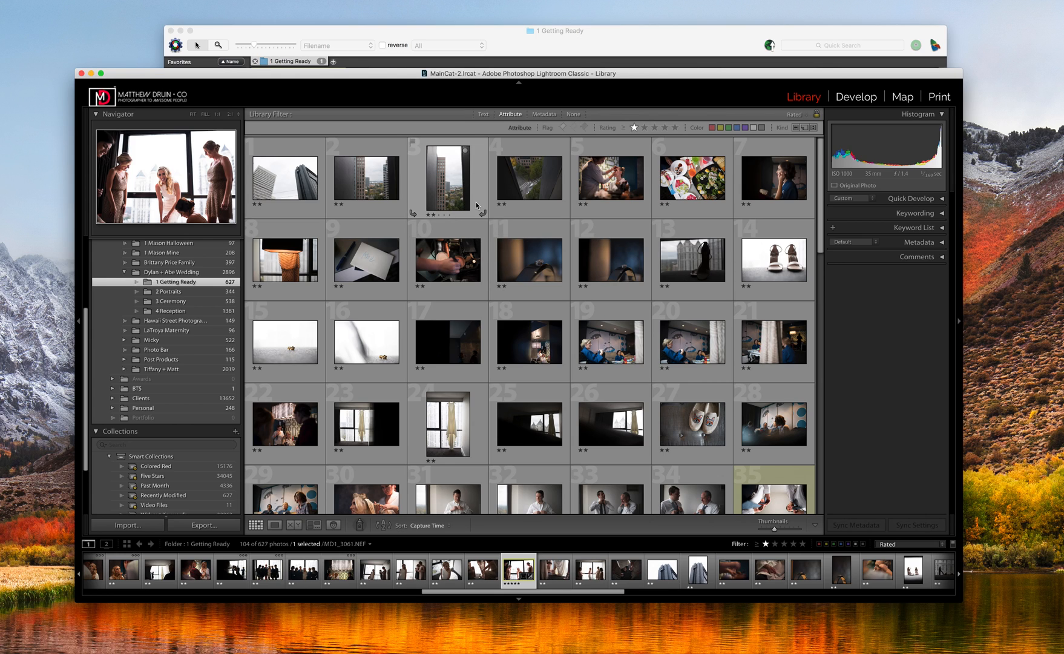
mouse_move(471, 201)
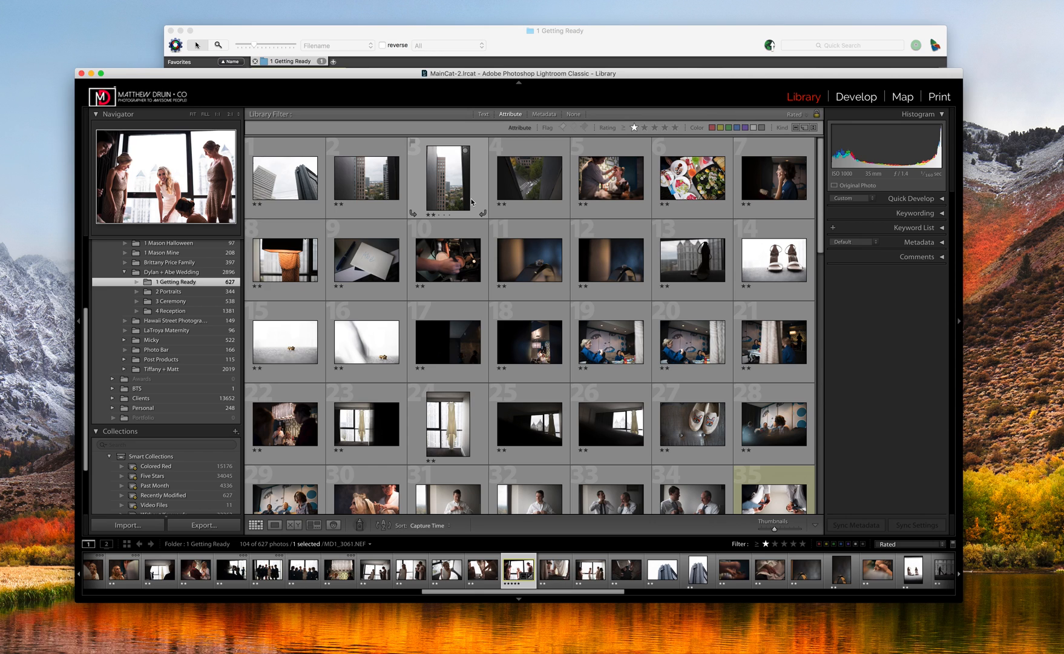
mouse_move(426, 203)
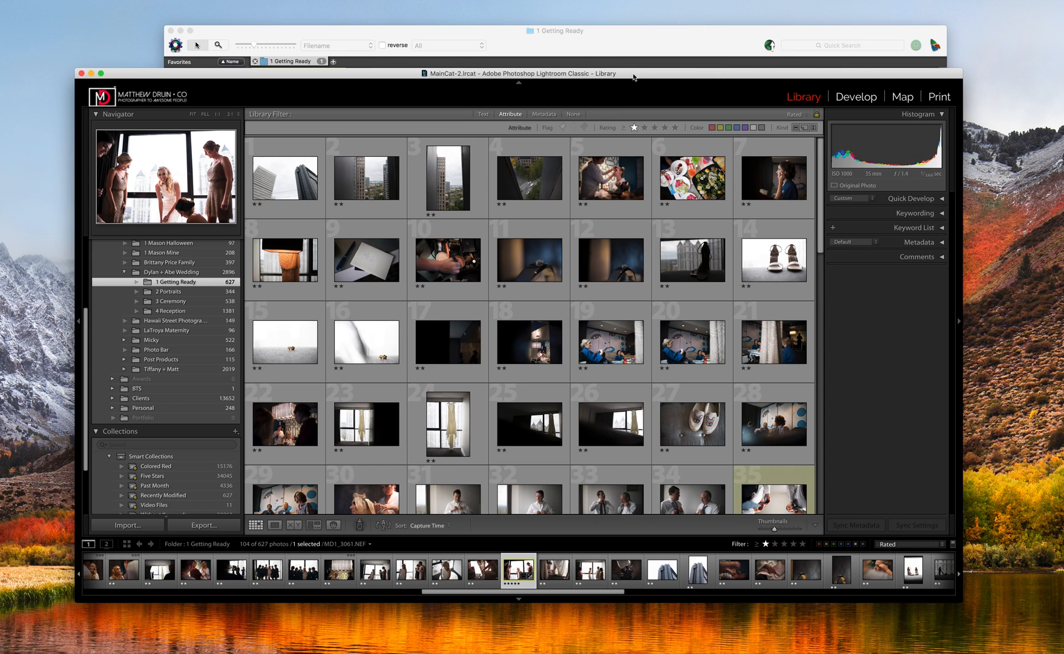
mouse_move(760, 9)
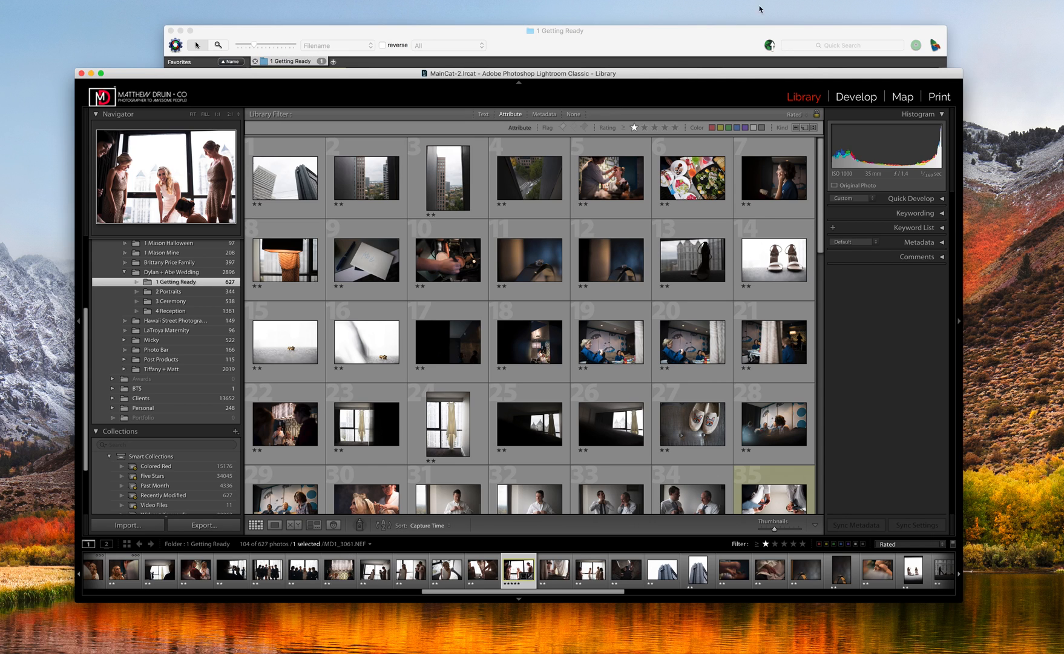